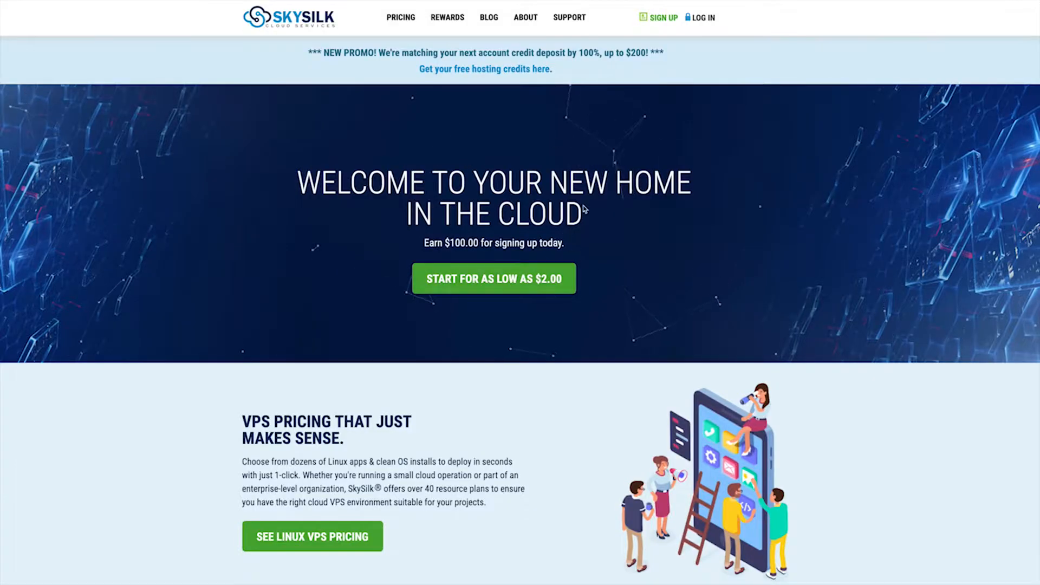
Open SkySilk's VPS pricing plans and choose the Standard plan
scroll(down, 3)
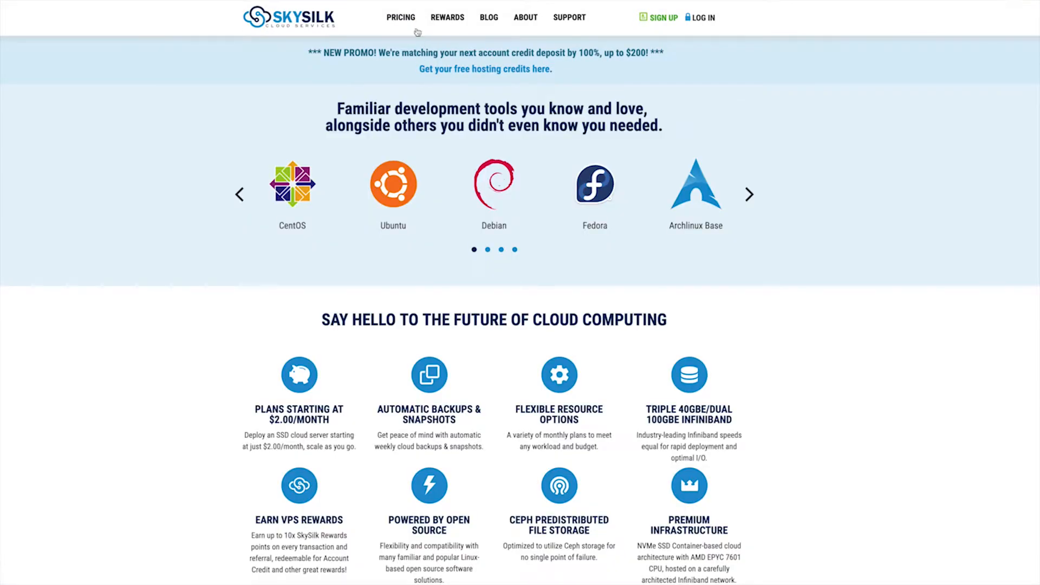
click(399, 17)
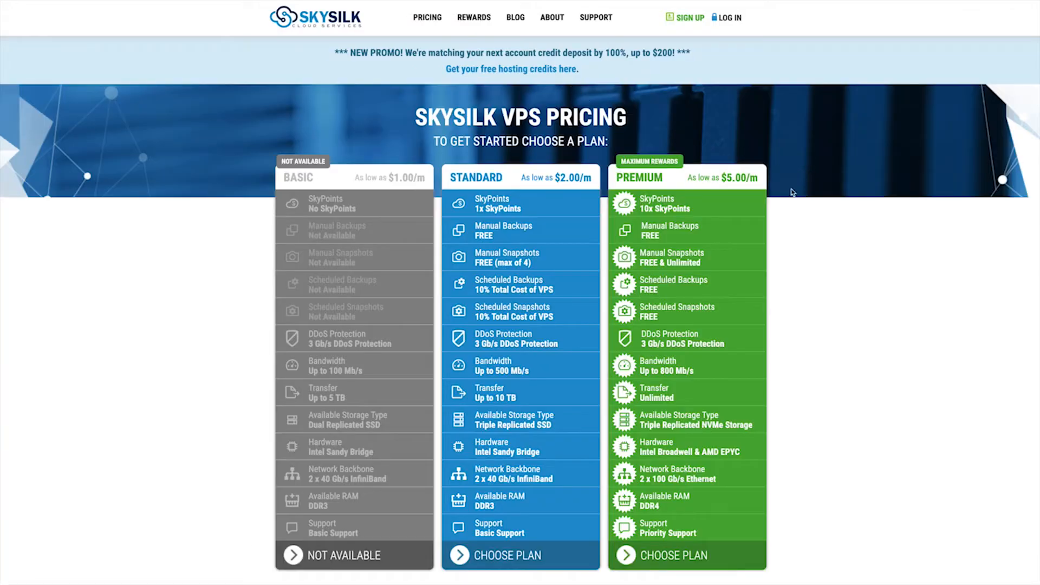
mouse_move(508, 555)
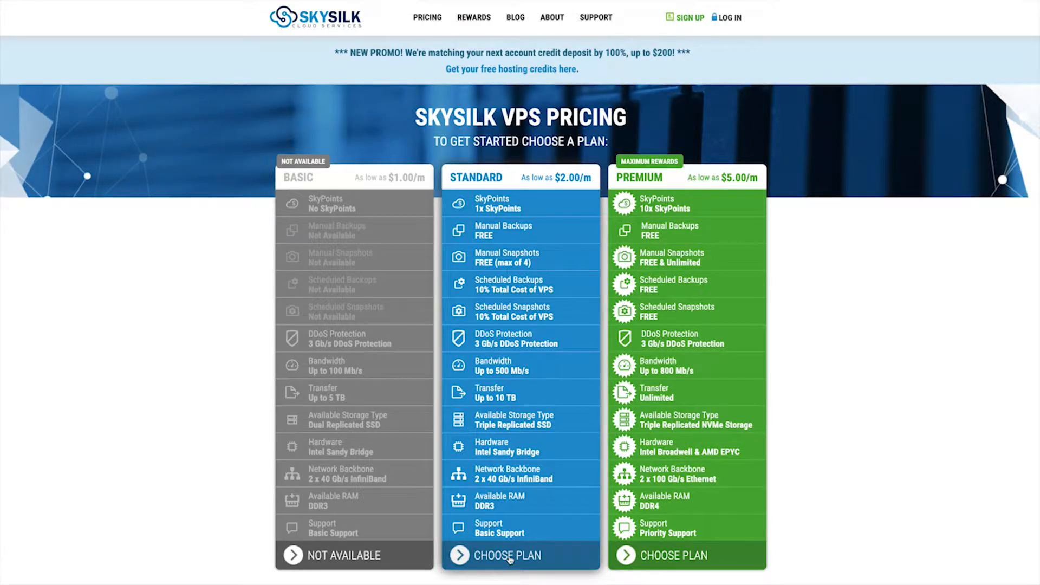
click(507, 555)
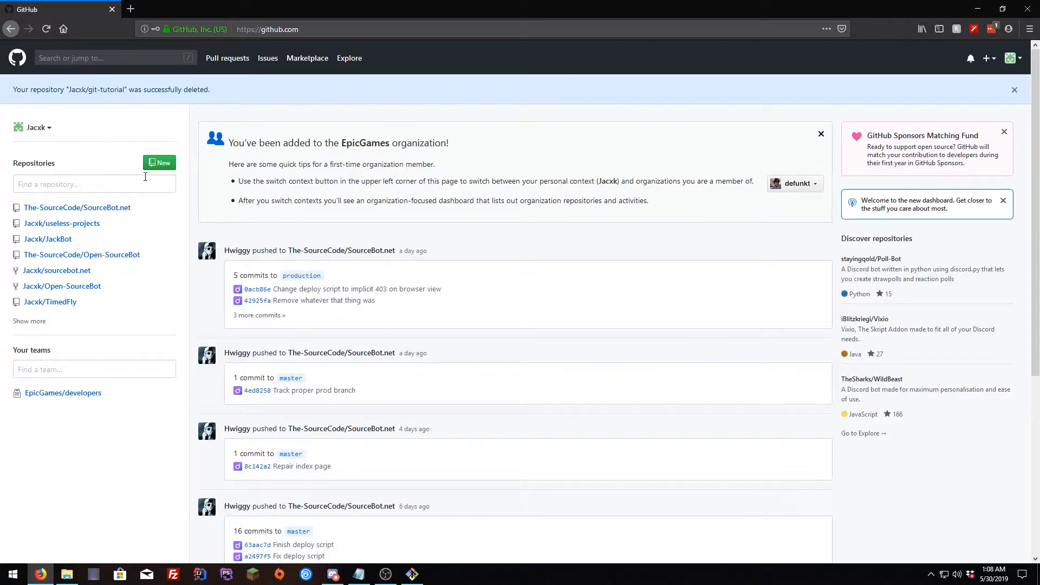
mouse_move(159, 163)
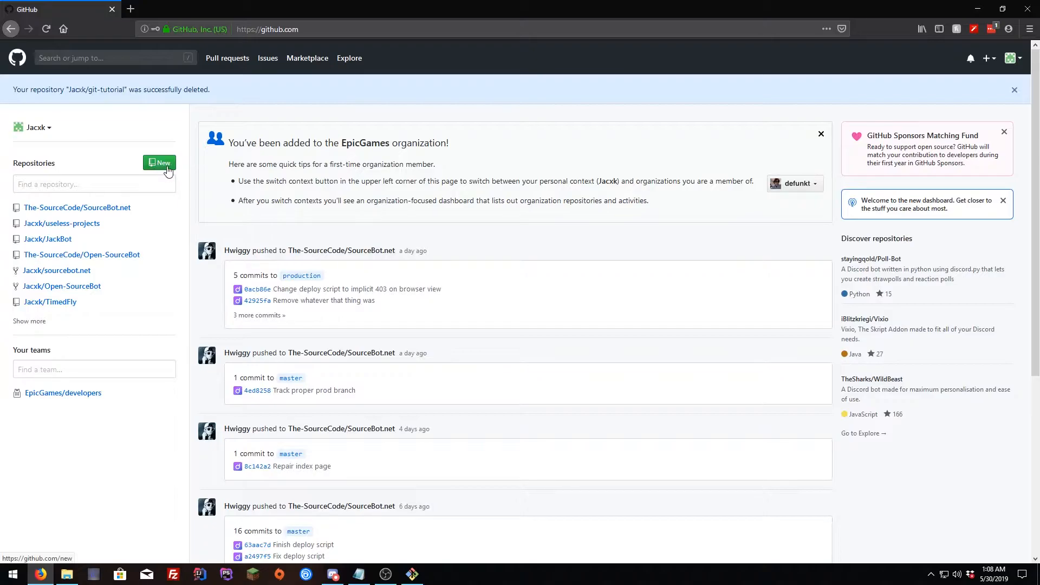
mouse_move(147, 168)
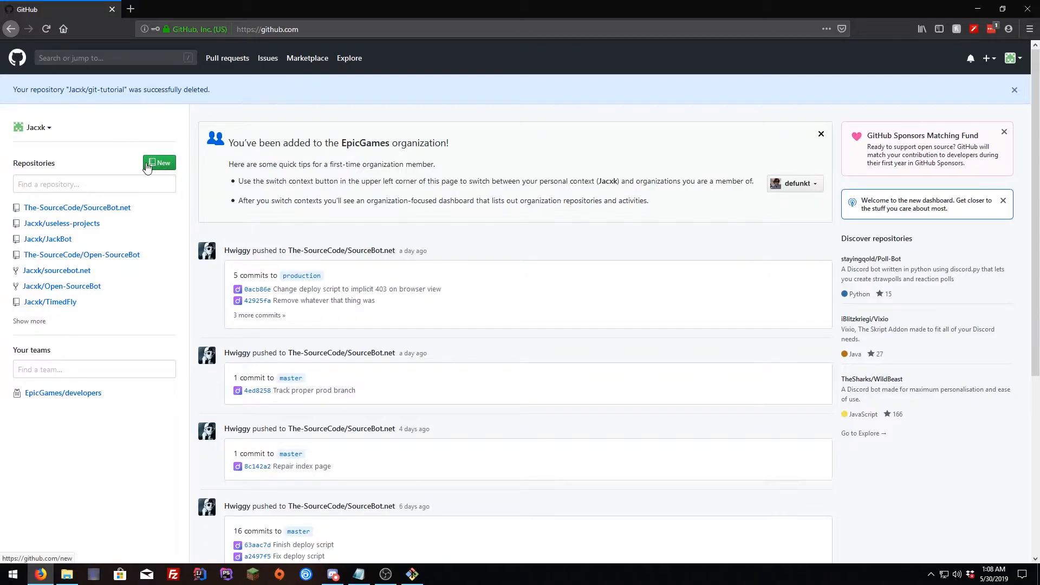
Create the public GitHub repository 'tutorial' and highlight its push-existing-repository instructions
click(159, 162)
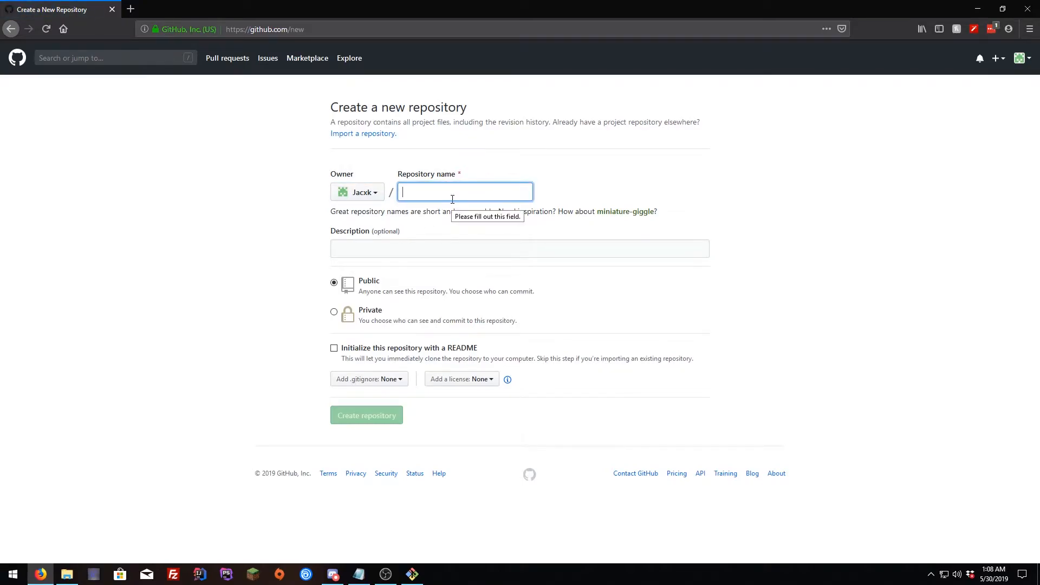
text(tuot)
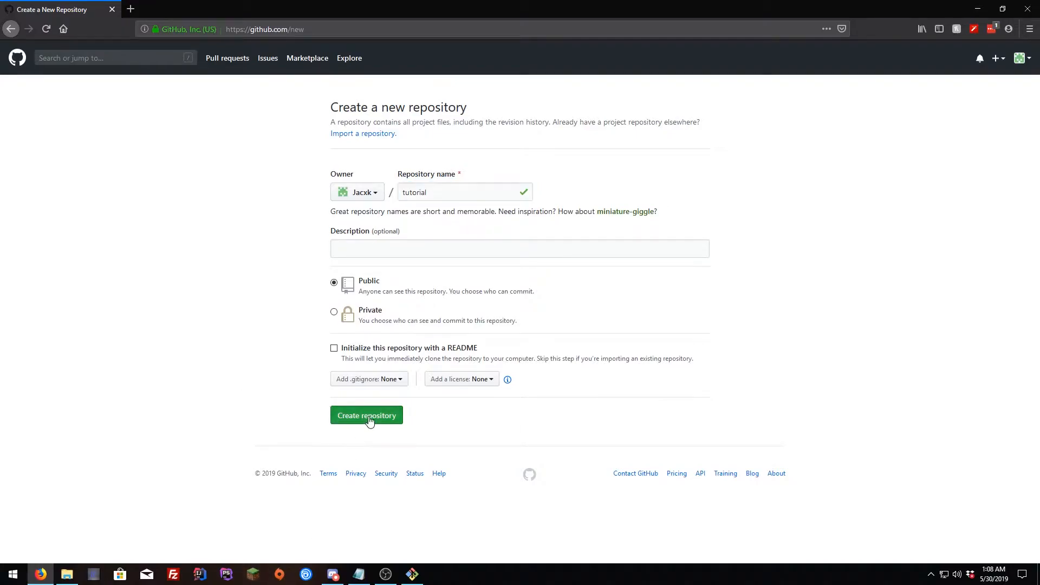
click(366, 414)
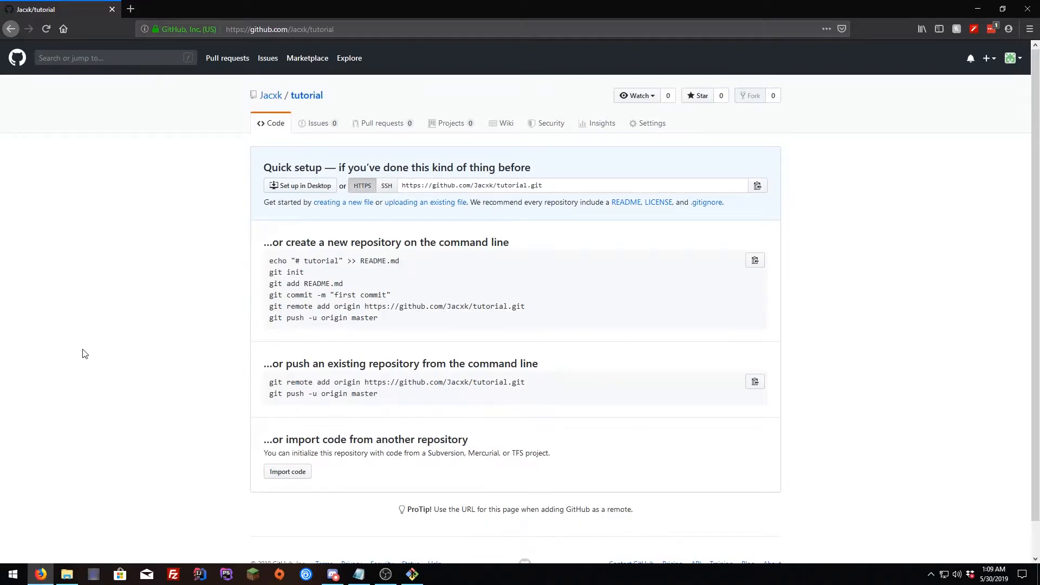
mouse_move(378, 412)
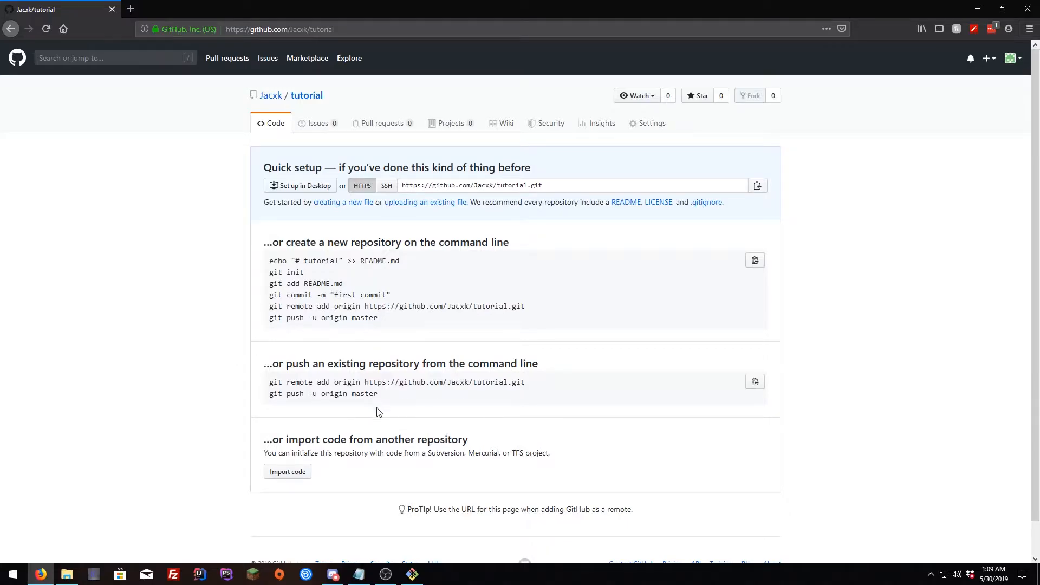
mouse_move(414, 358)
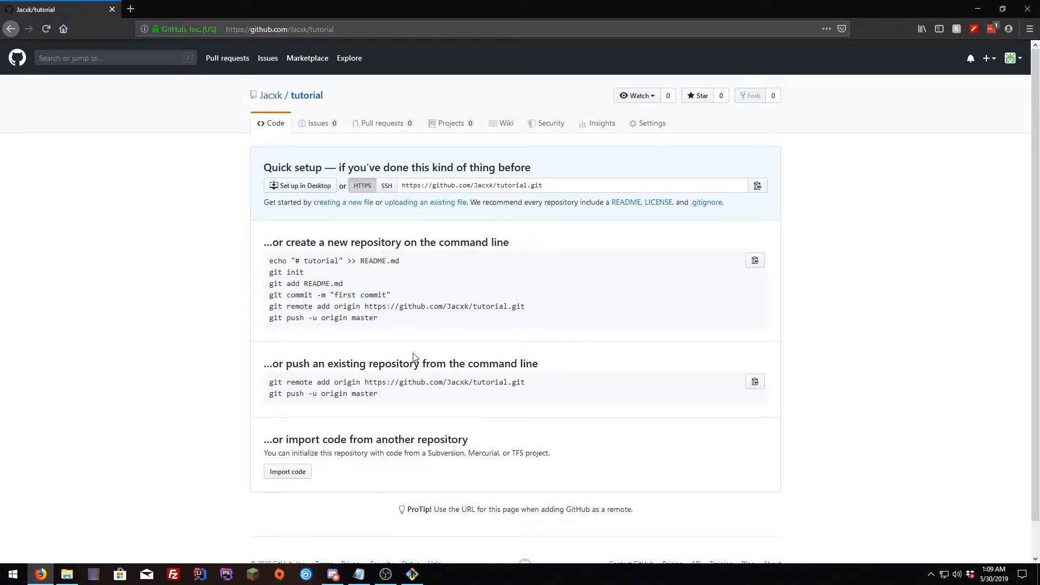
double_click(337, 363)
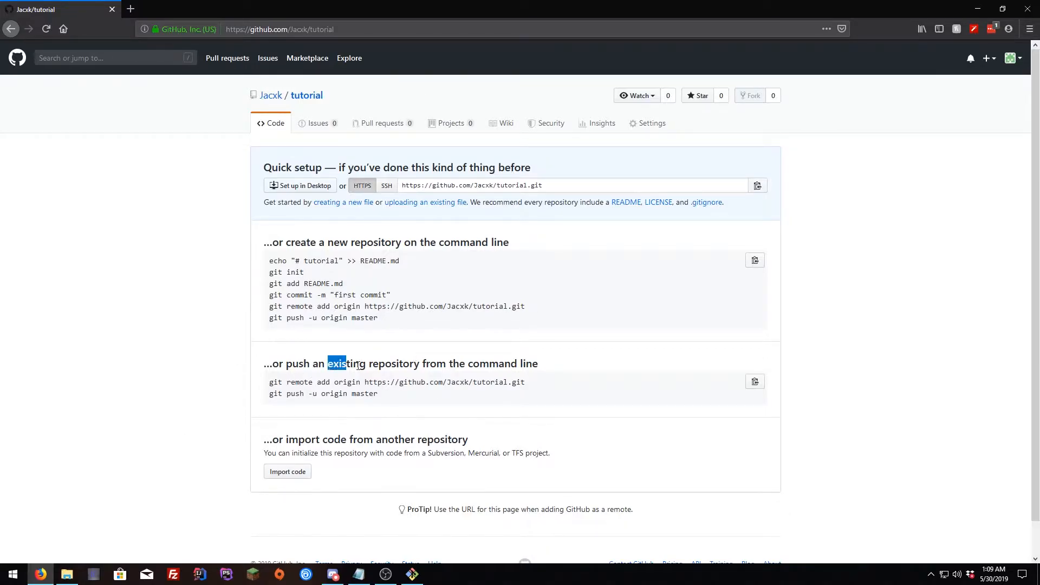
mouse_move(461, 354)
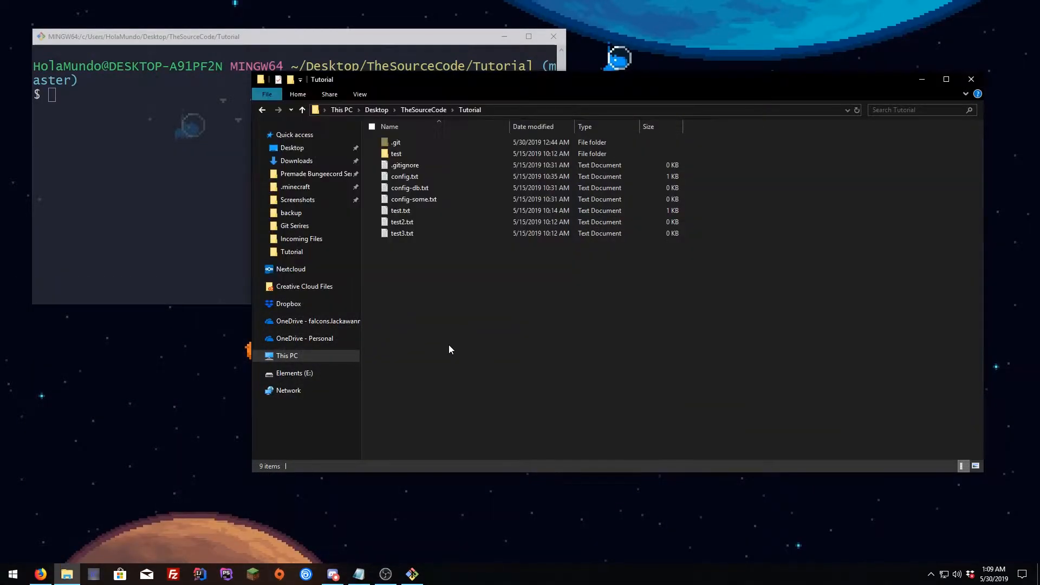
mouse_move(153, 170)
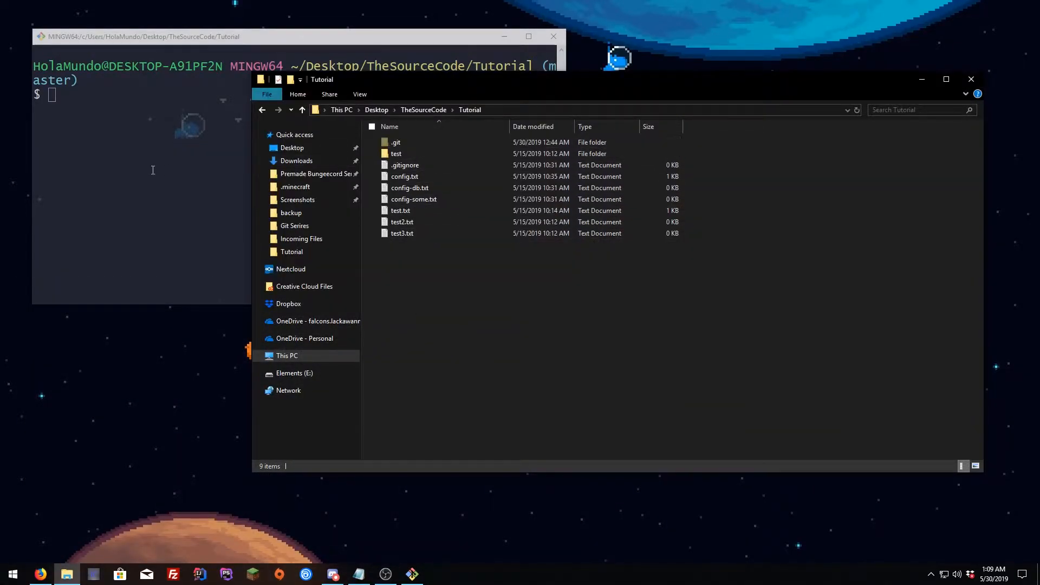
Run git status in the Tutorial repository to see untracked files
click(152, 169)
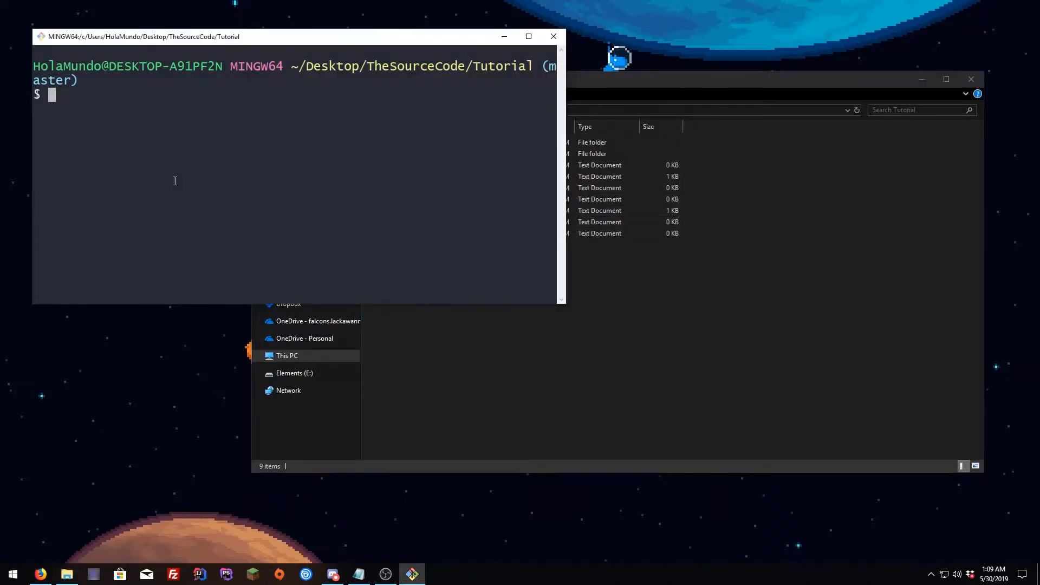
text(git sta)
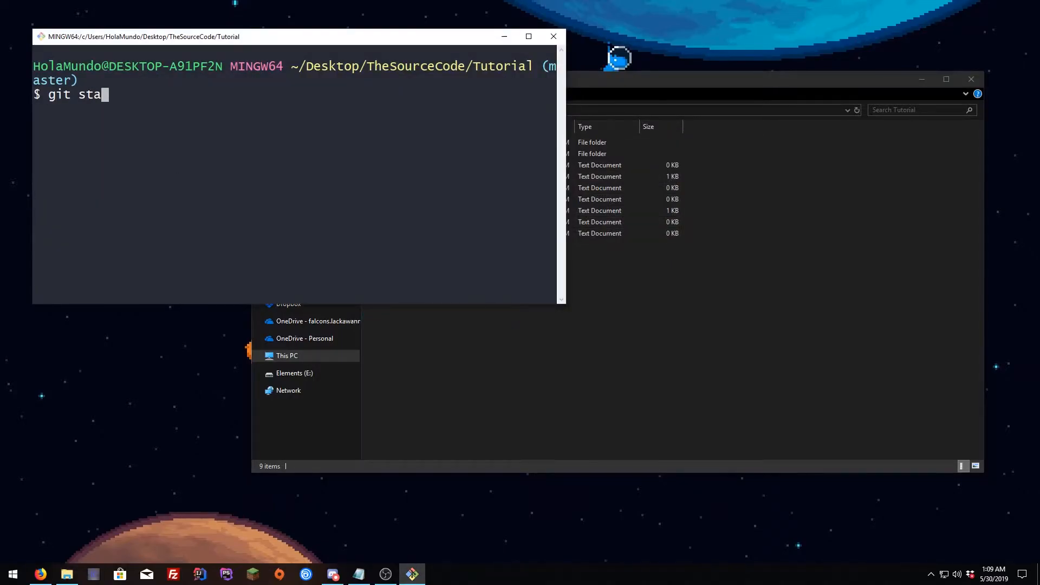
key(Return)
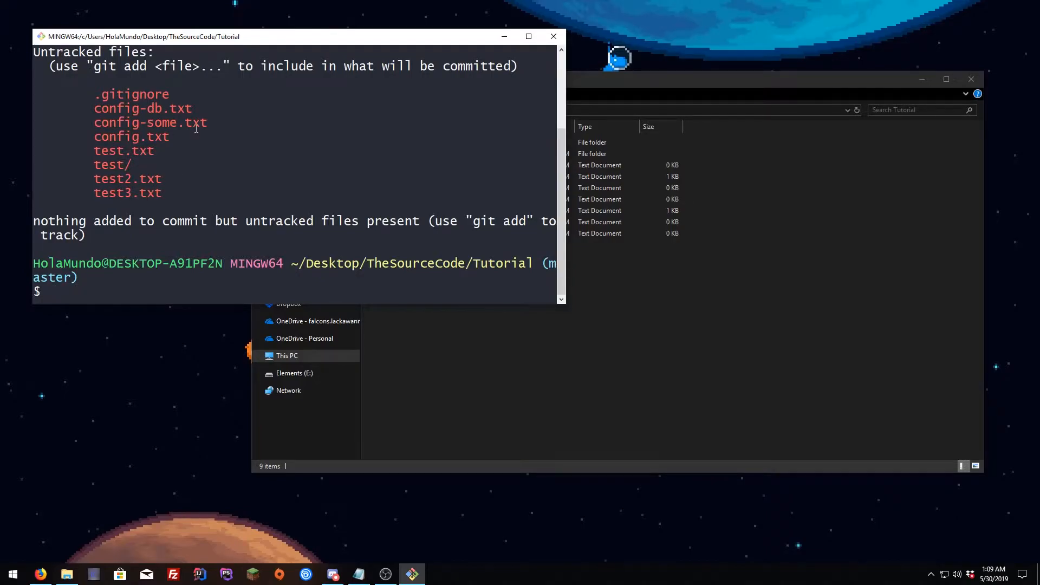
mouse_move(500, 372)
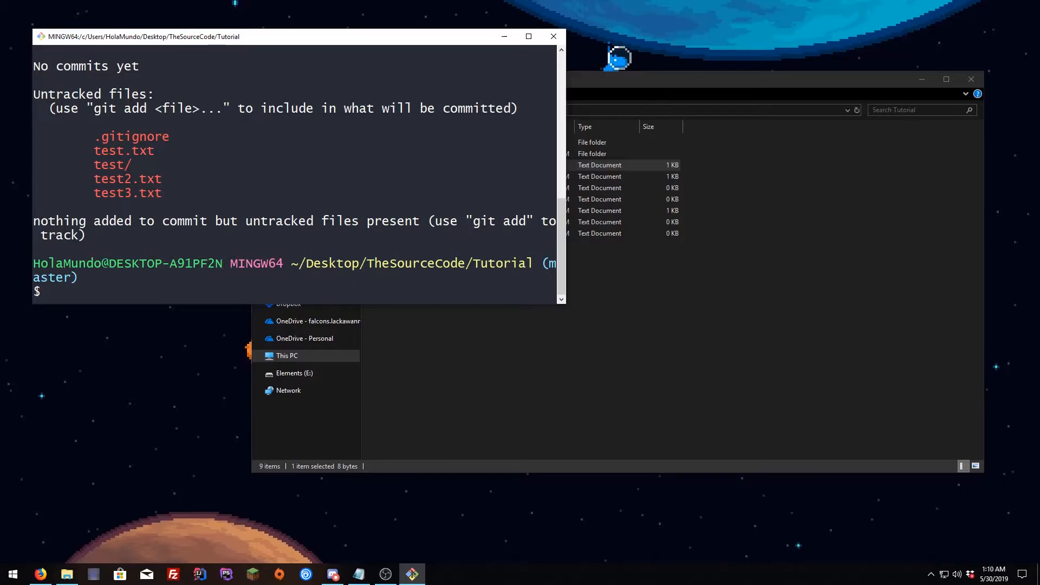
Switch to the Tutorial folder window and select the .gitignore file
key(alt+tab)
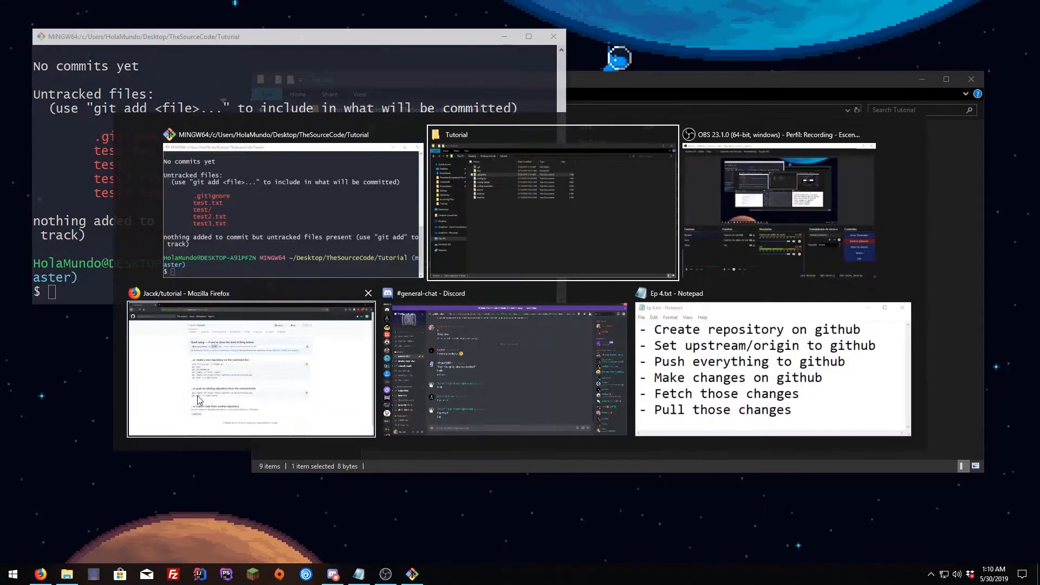
click(251, 368)
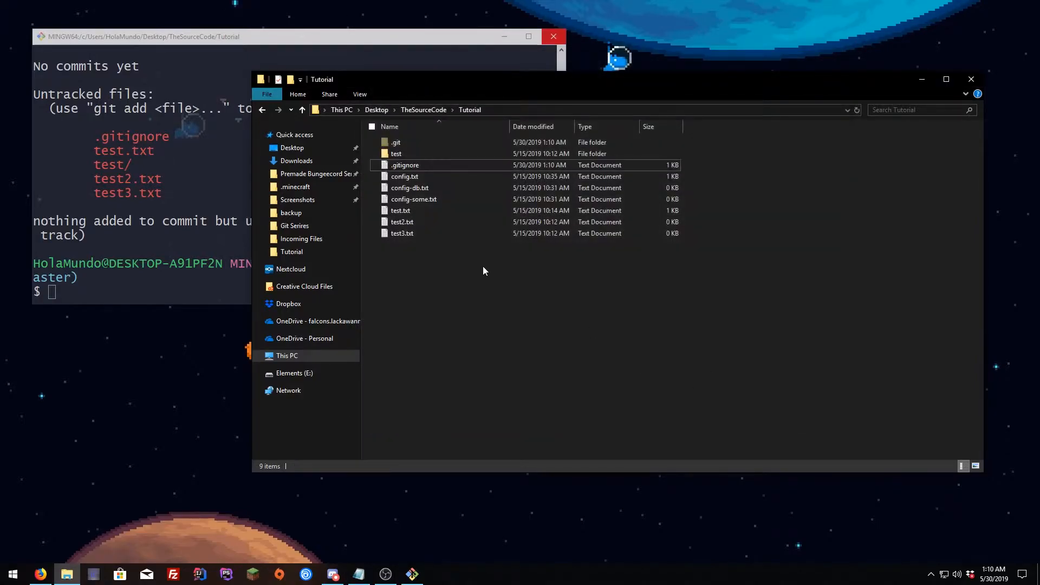
click(405, 165)
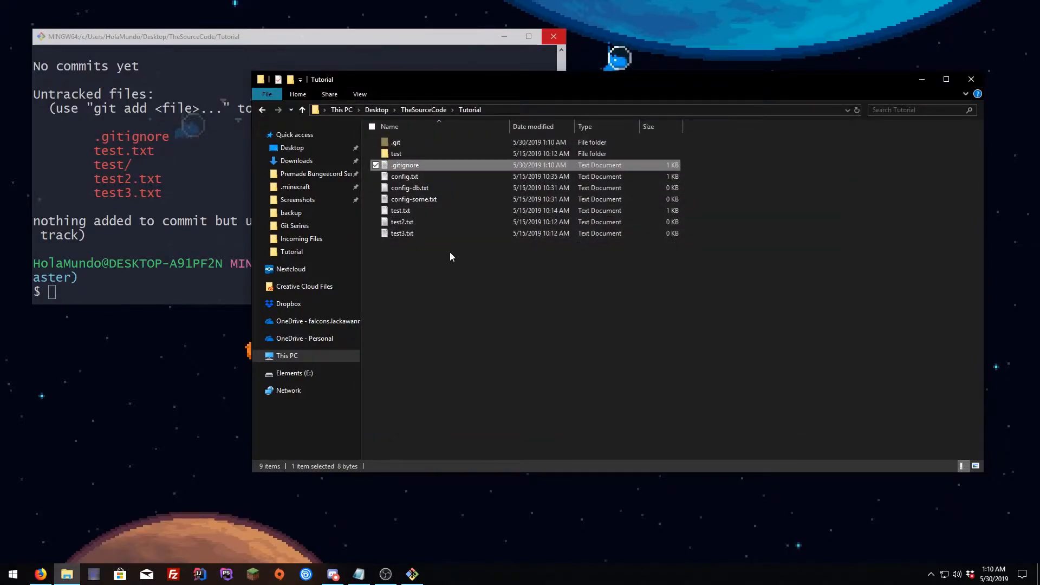
mouse_move(446, 304)
text(git commit -m "First commit)
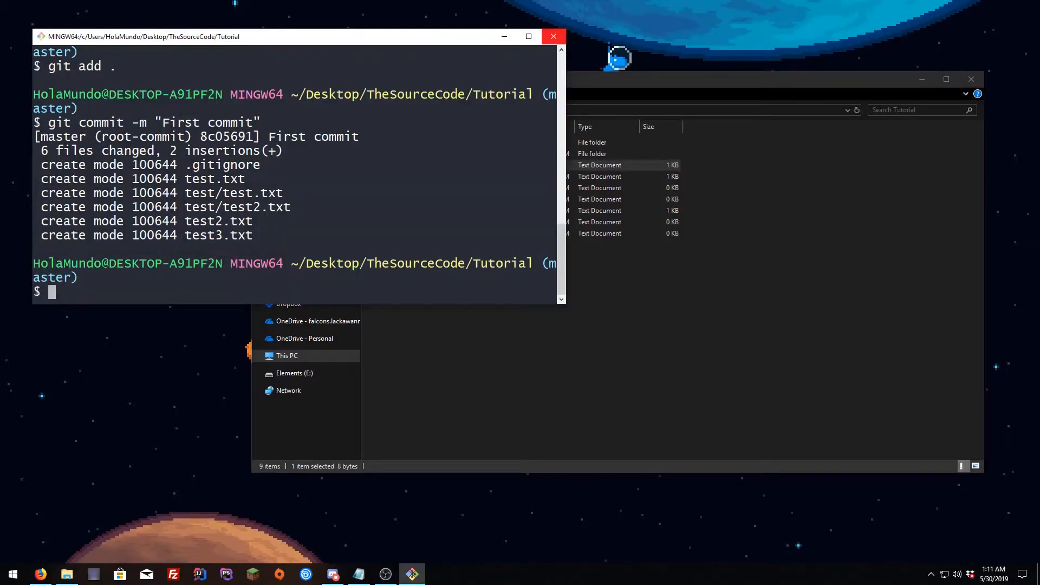
text(git re)
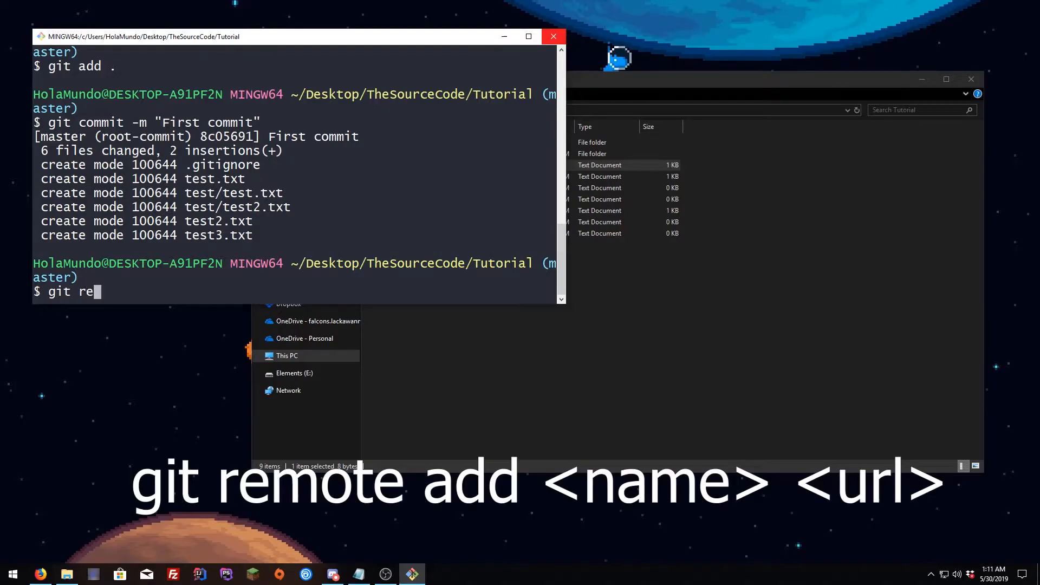
text(mote add)
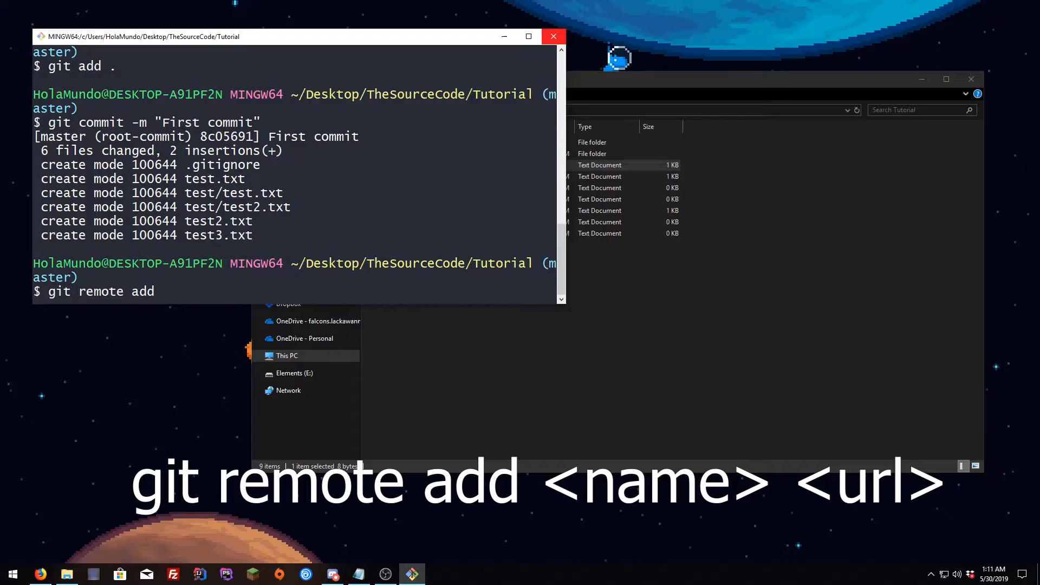
text(or)
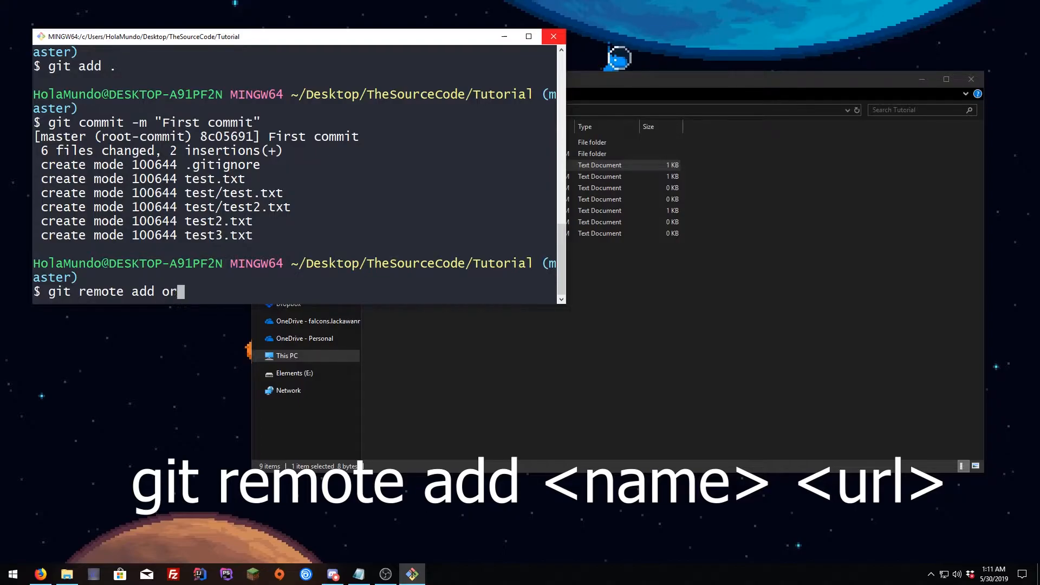
text(igin)
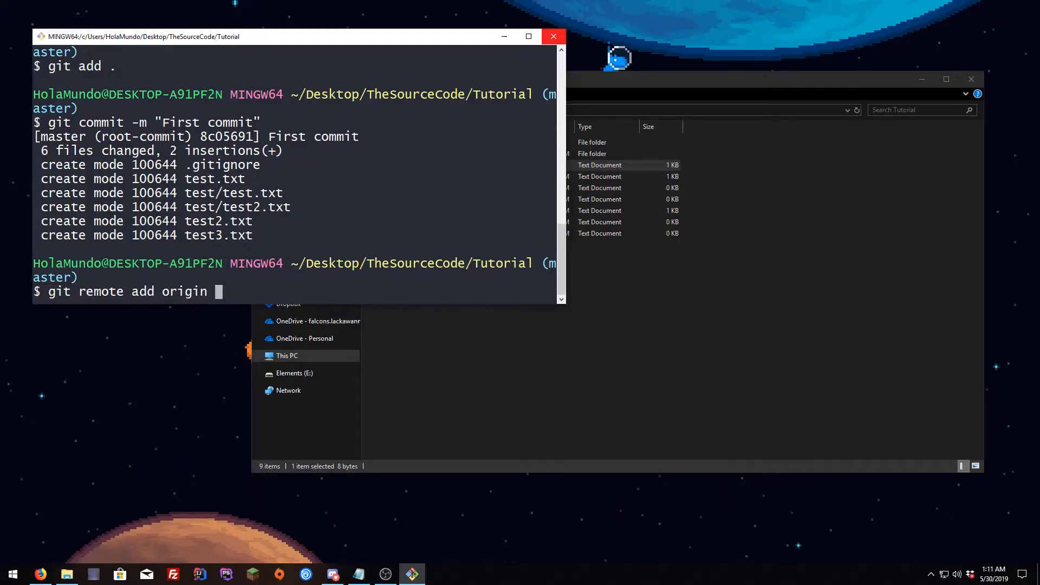
mouse_move(236, 324)
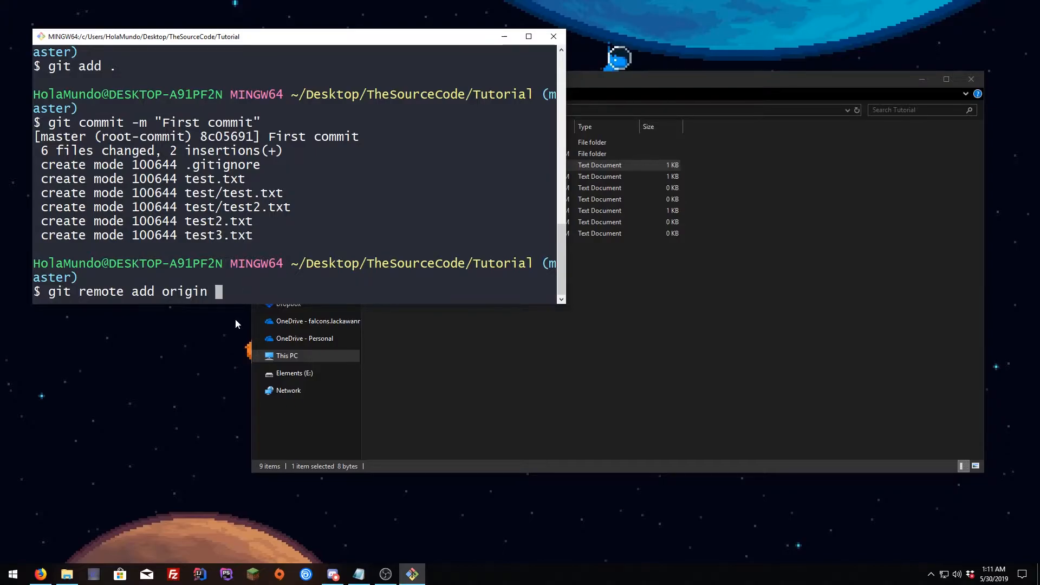
click(39, 574)
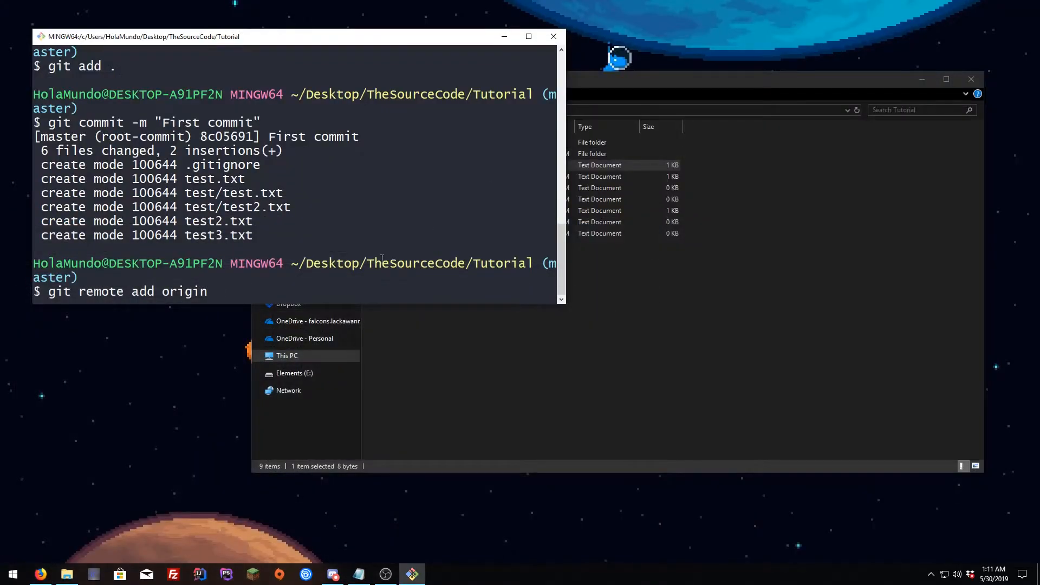
text(https://github.com/Jacxk/tutorial)
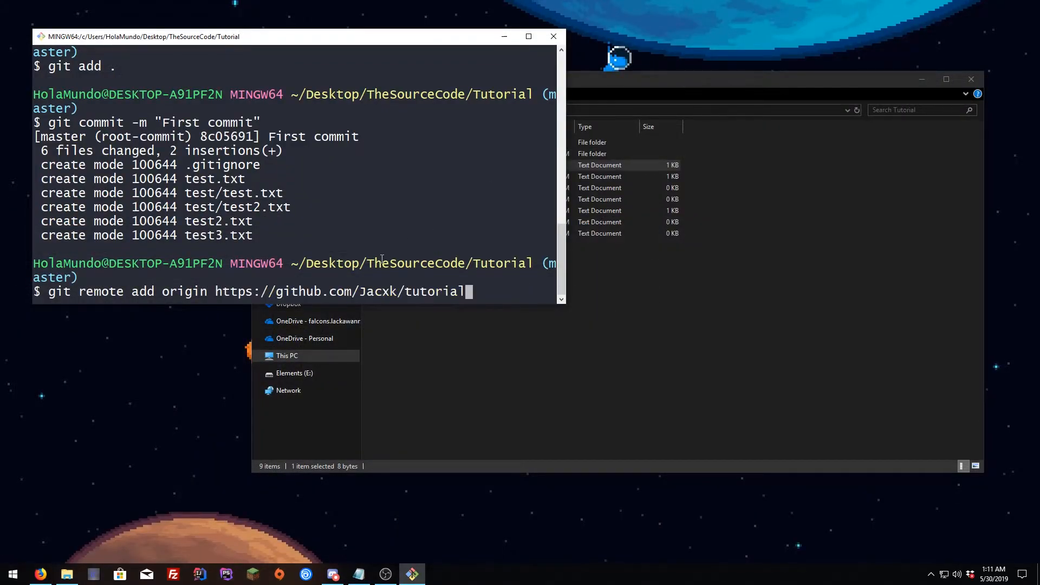
key(Return)
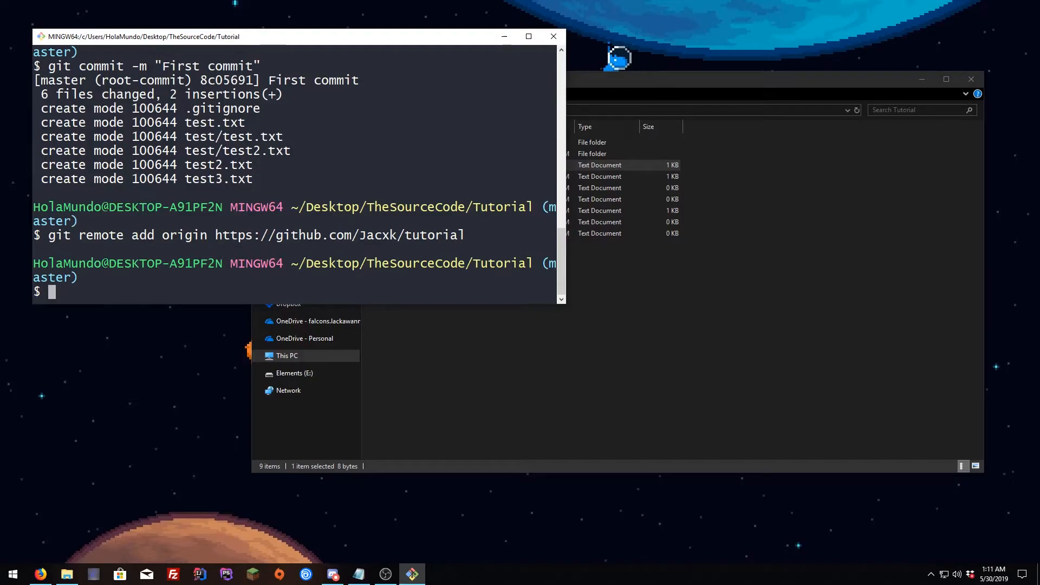
text(git remote)
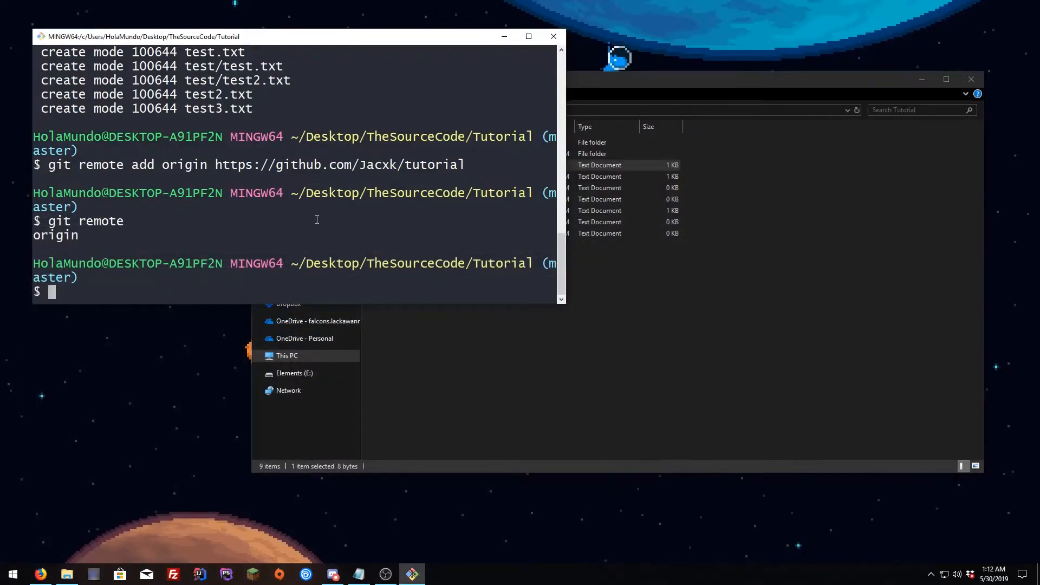
Push the local master branch with git push origin master
text(git push)
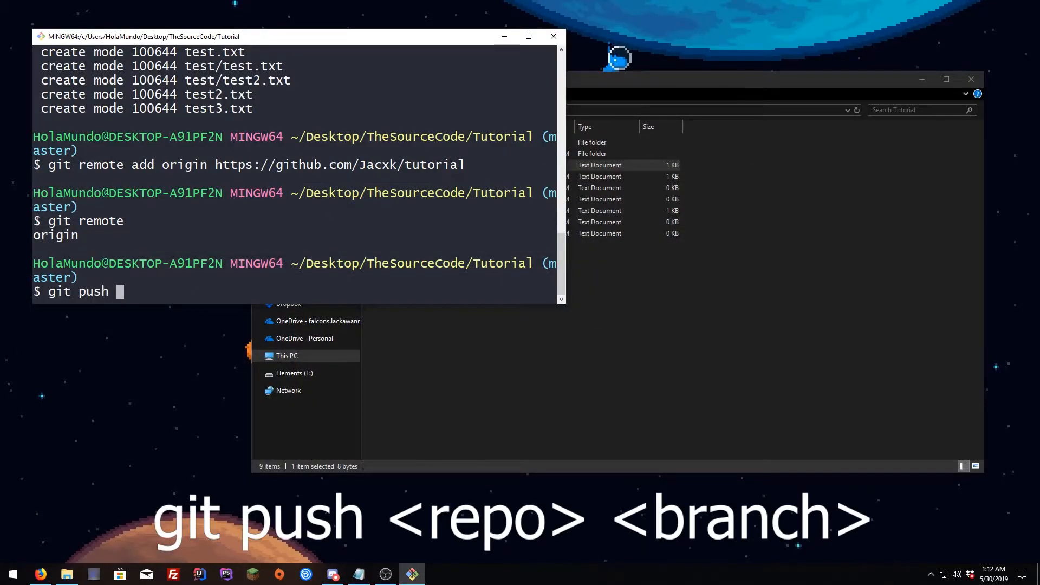
text(origin)
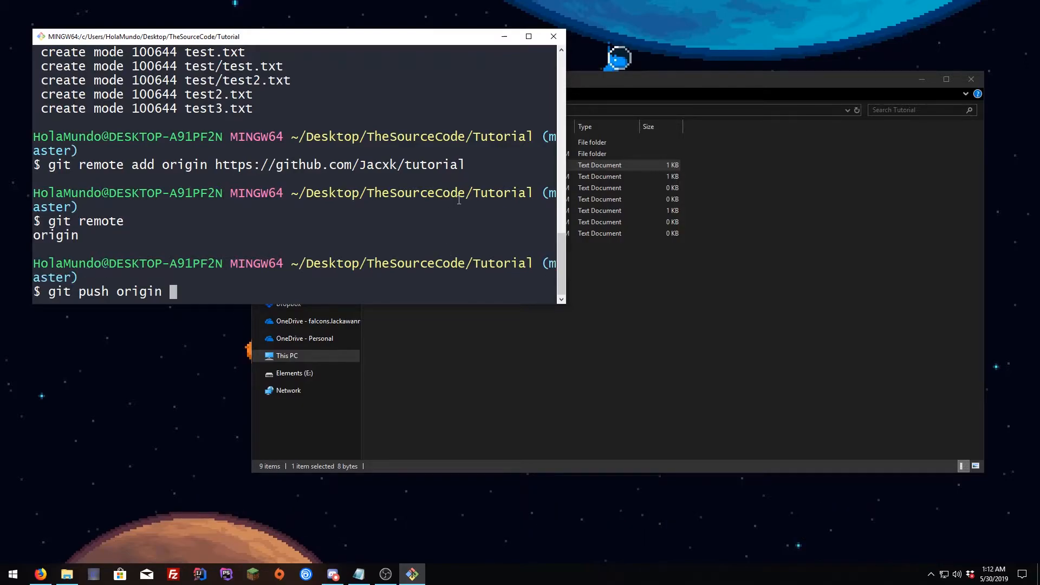
mouse_move(222, 295)
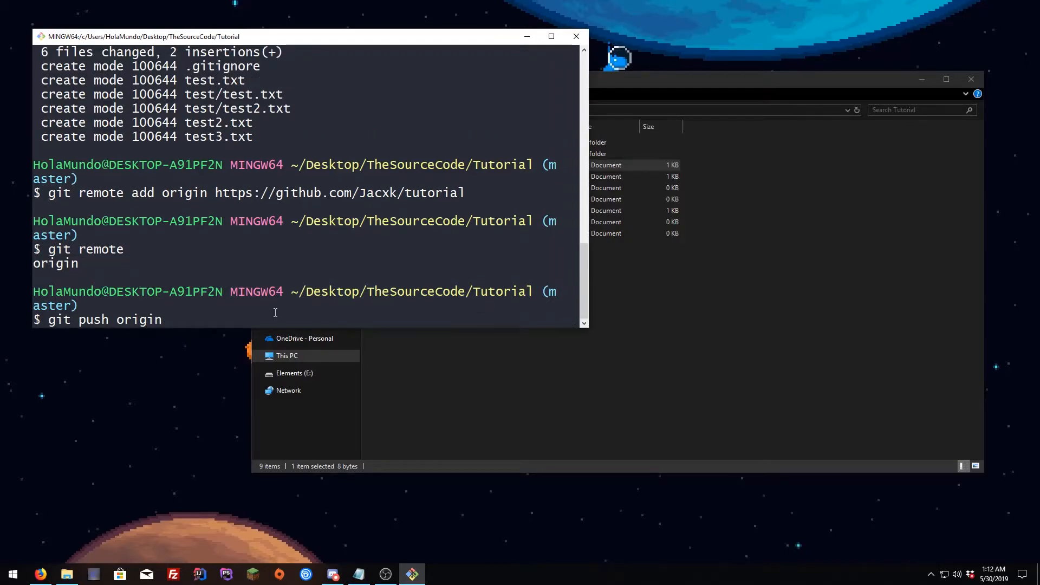
text(master)
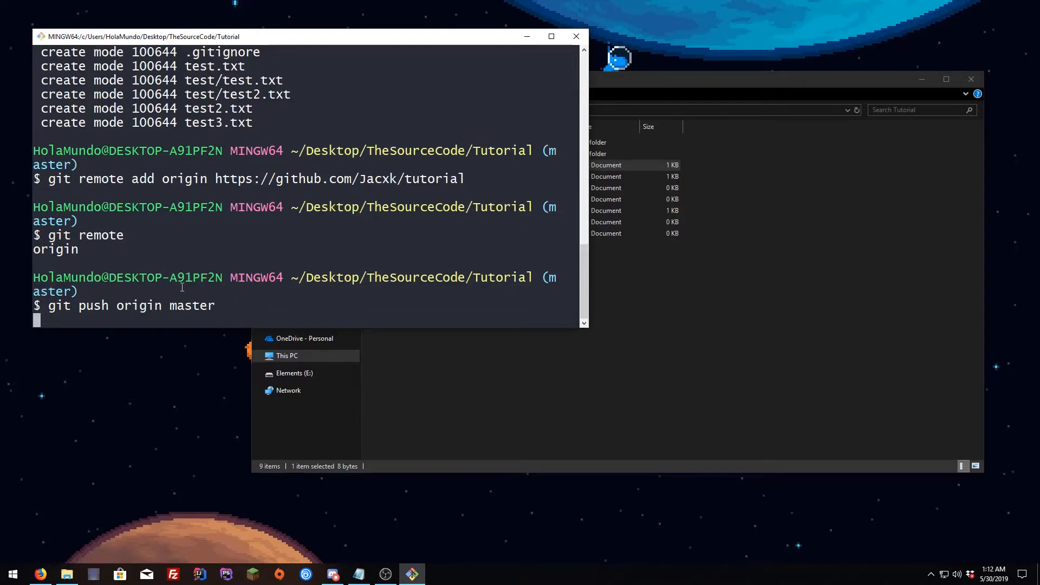
key(Return)
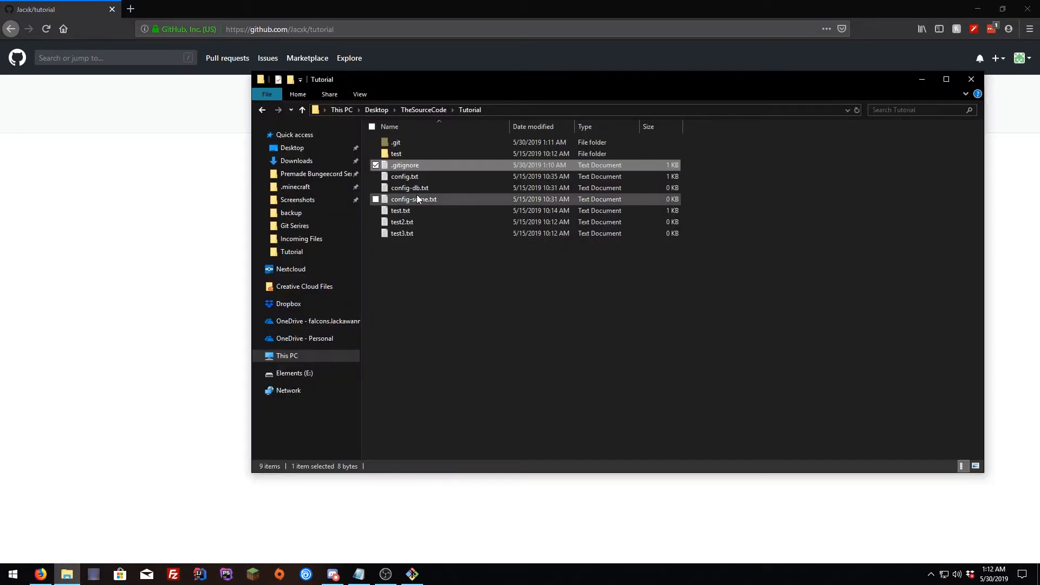
Bring up the GitHub tutorial repository, browse the test folder, and return to top level
click(63, 247)
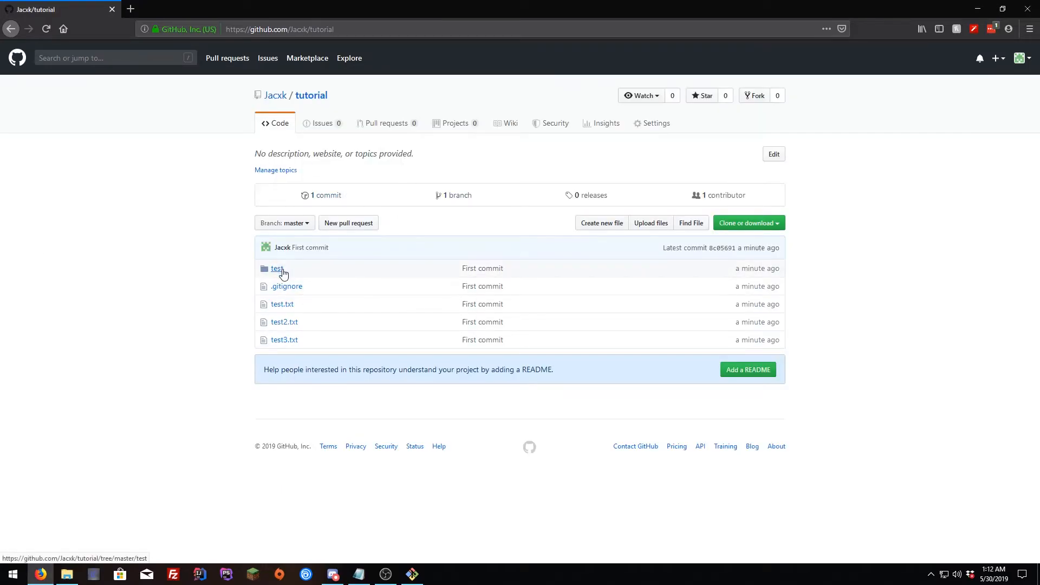
click(277, 269)
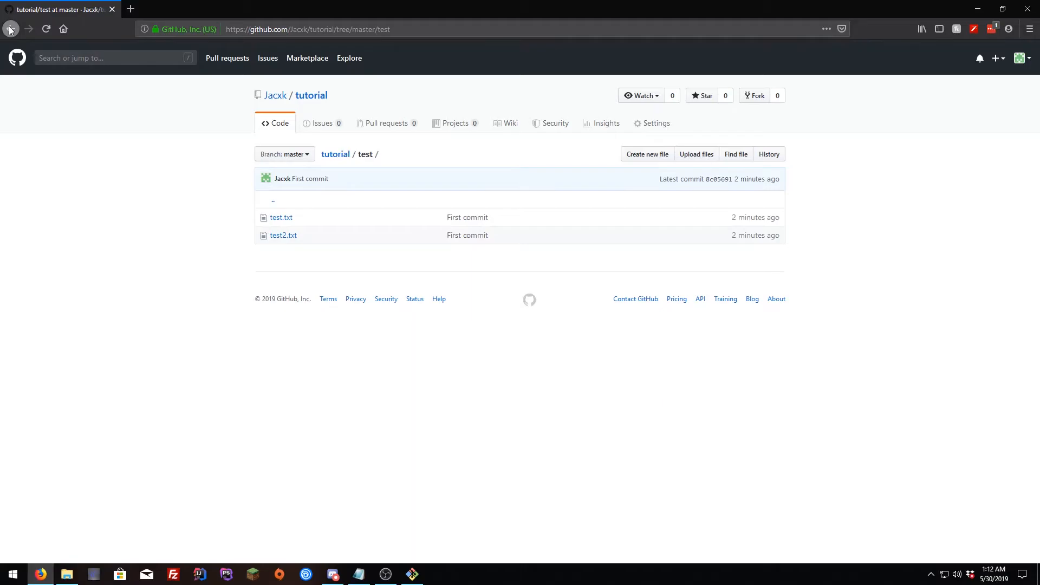
click(280, 217)
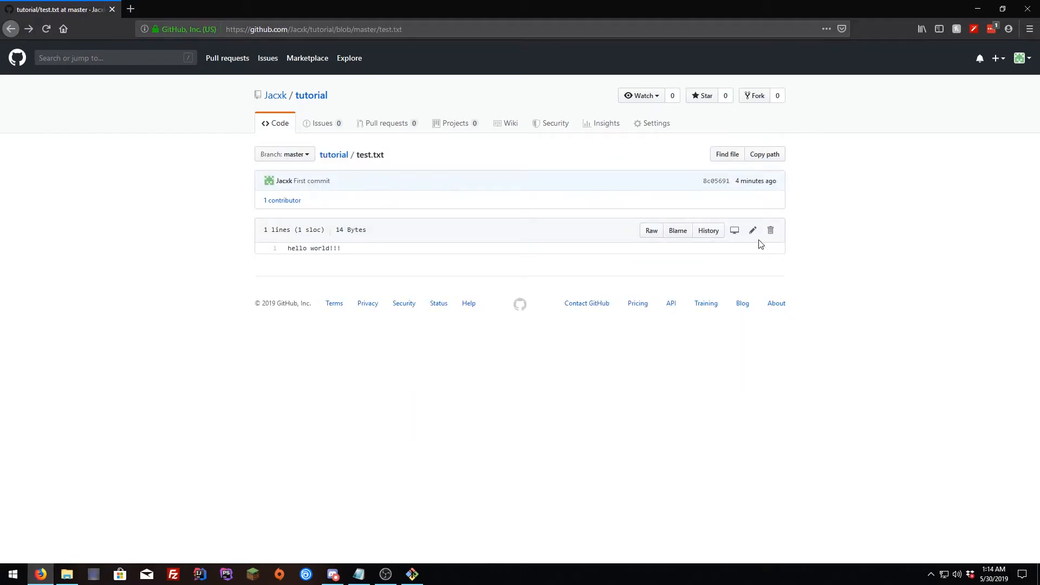
mouse_move(753, 231)
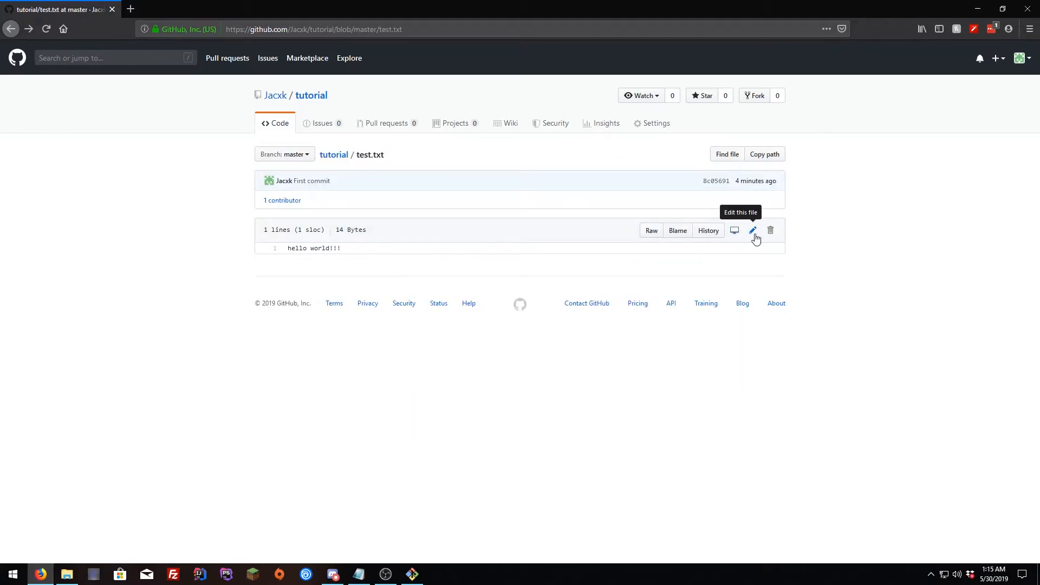
Add the line 'somth' to test.txt on GitHub and commit it to master
click(753, 230)
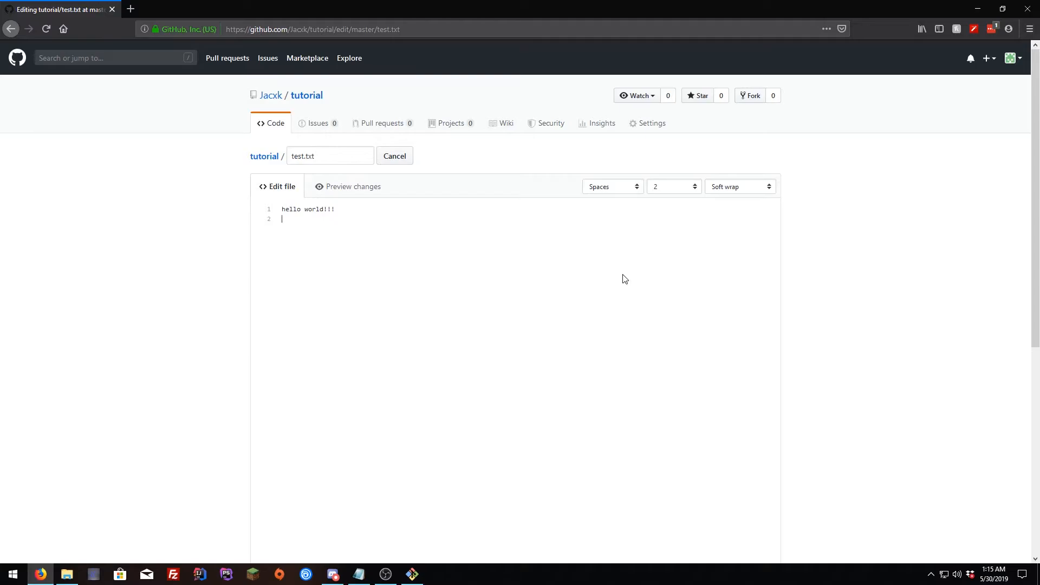
text(somth)
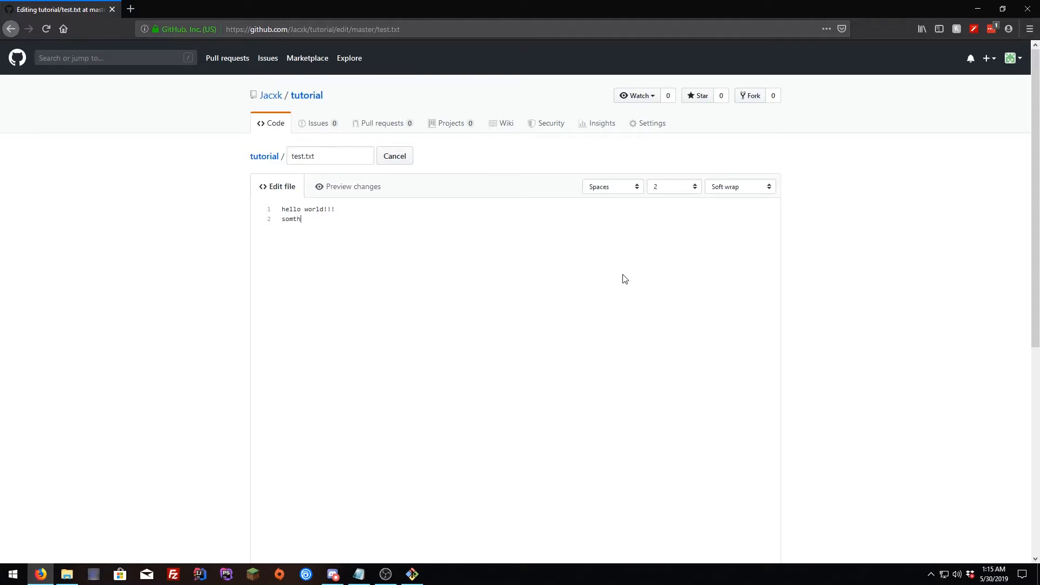
scroll(down, 3)
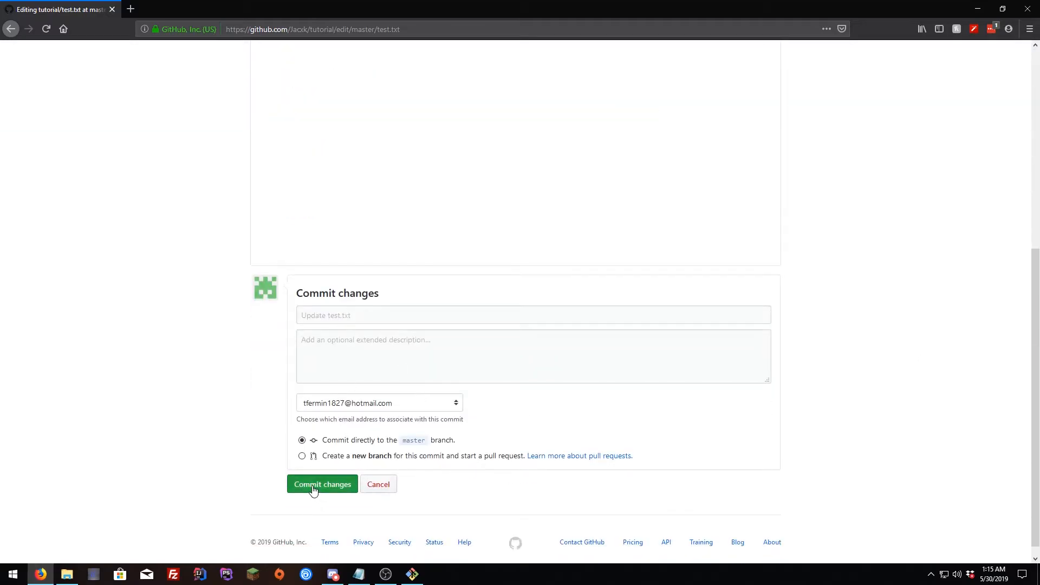
click(323, 483)
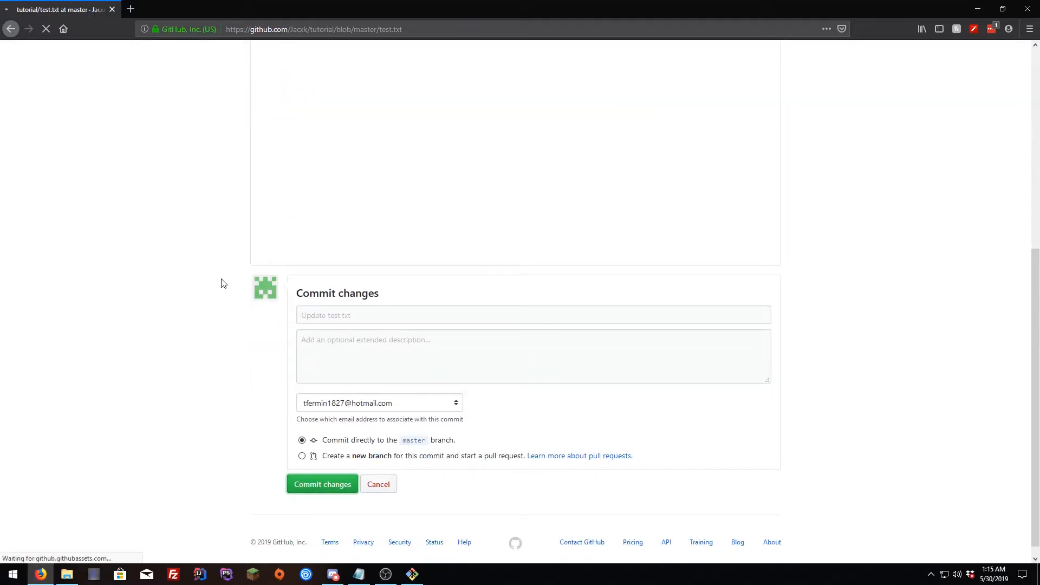
click(322, 483)
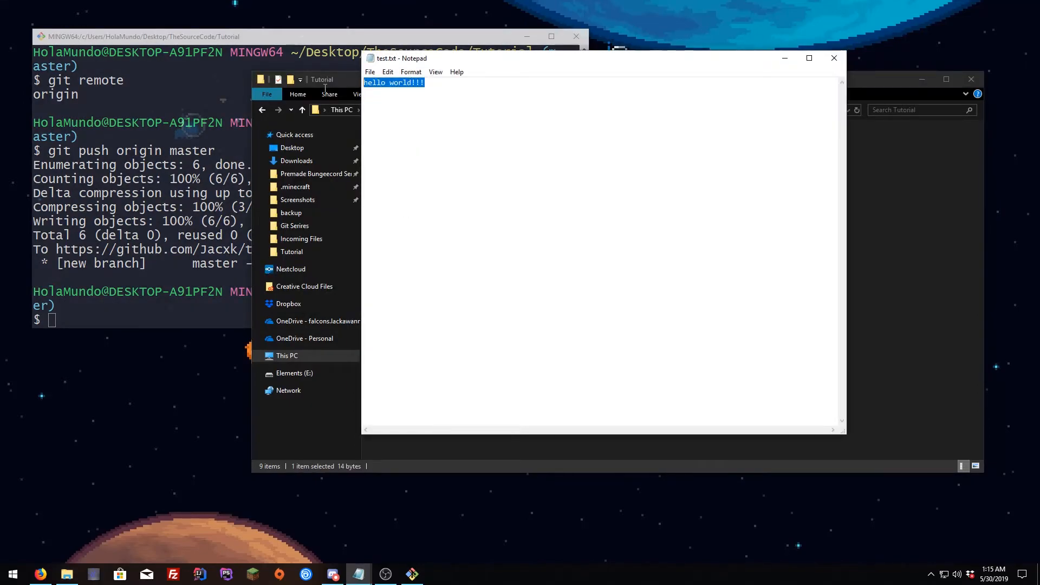
Deselect the text in local test.txt, which still reads only 'hello world!!!'
click(425, 83)
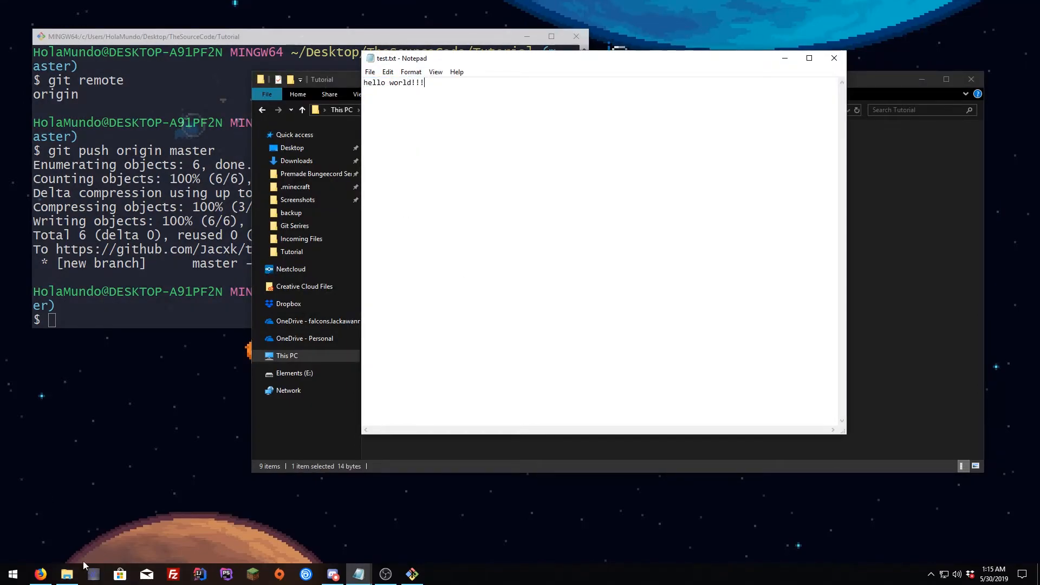
mouse_move(834, 58)
text(g)
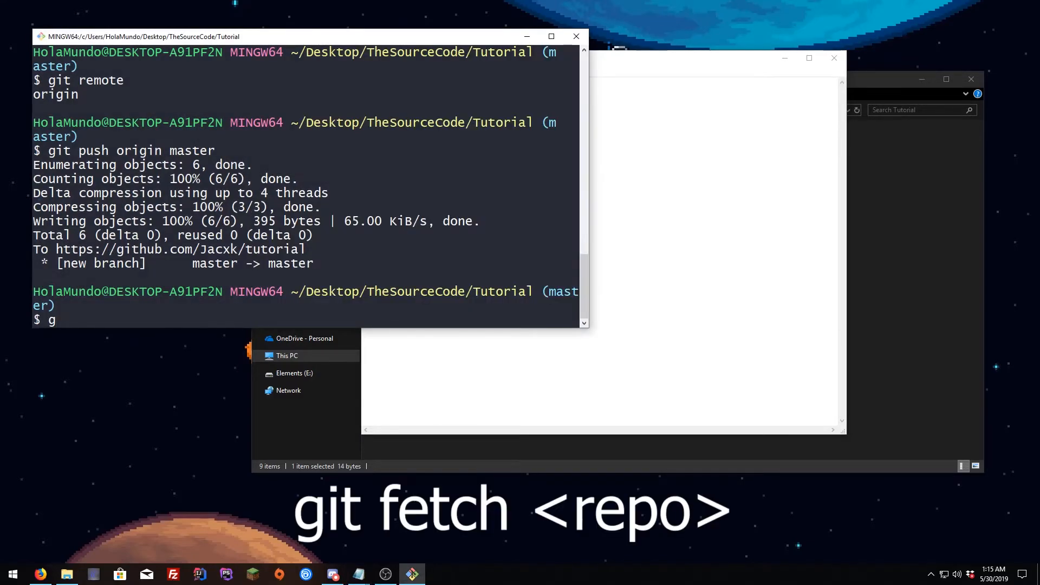
Run git fetch origin, updating origin/master from 8c05691 to bb048cf
text(it)
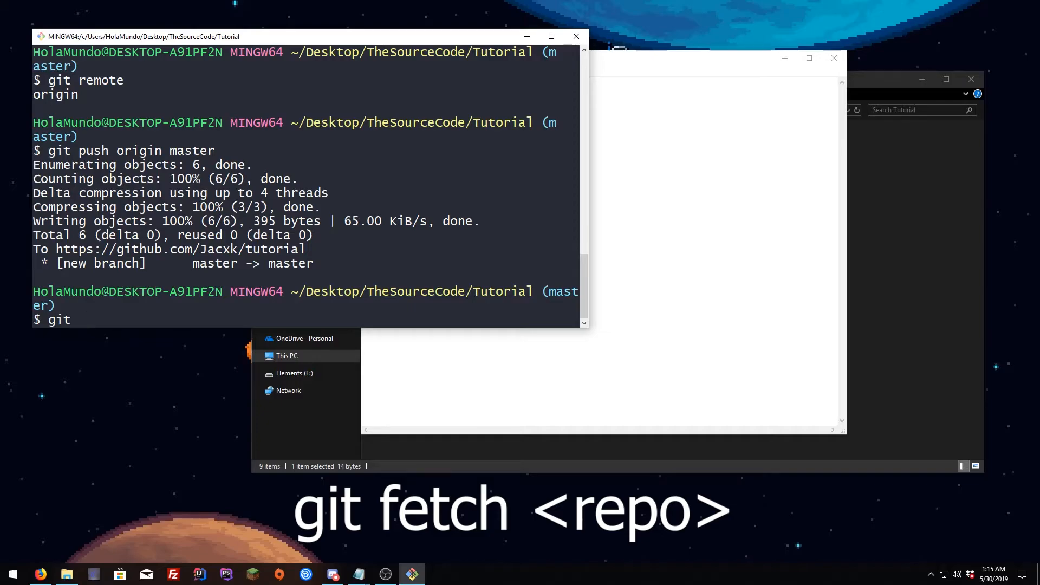
text(fetch)
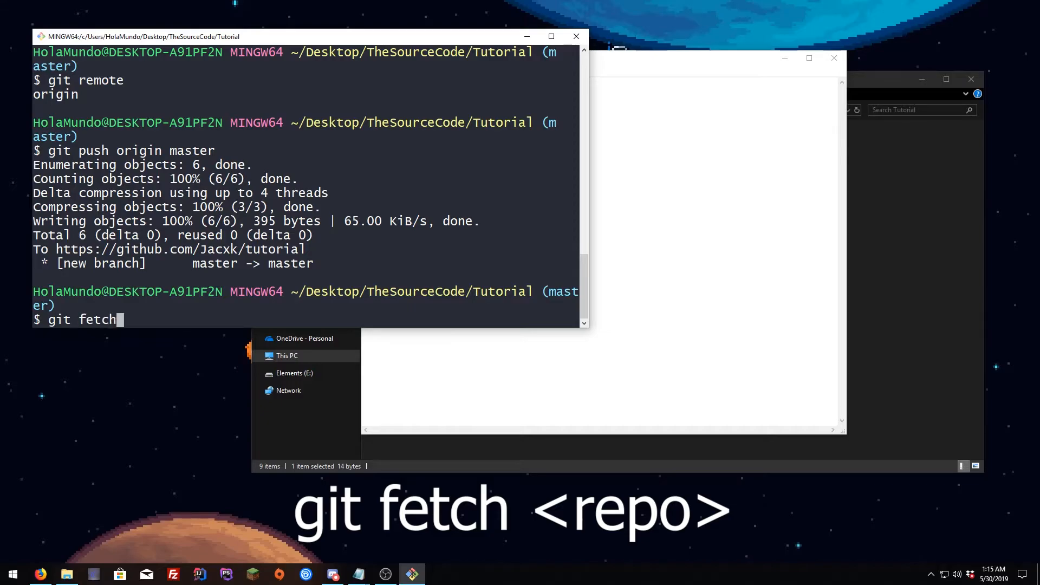
text(origin)
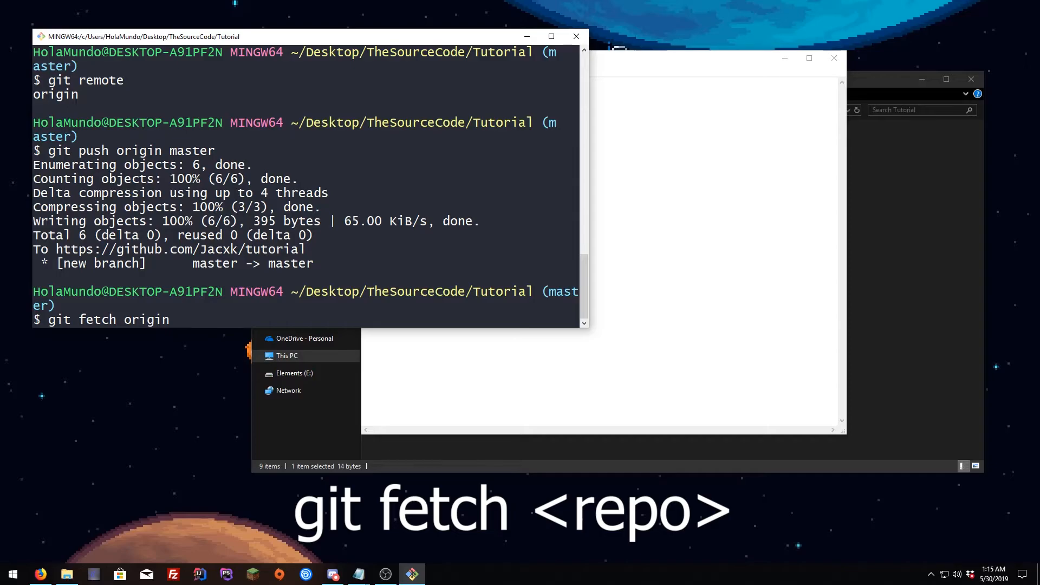
key(Return)
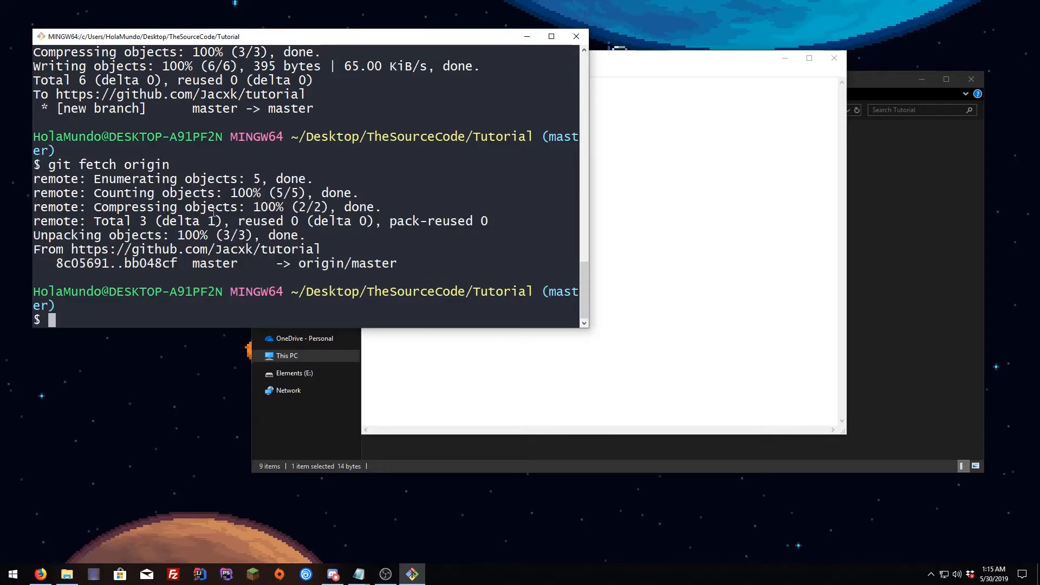
Run git pull origin without a branch, producing the missing-branch error
text(g)
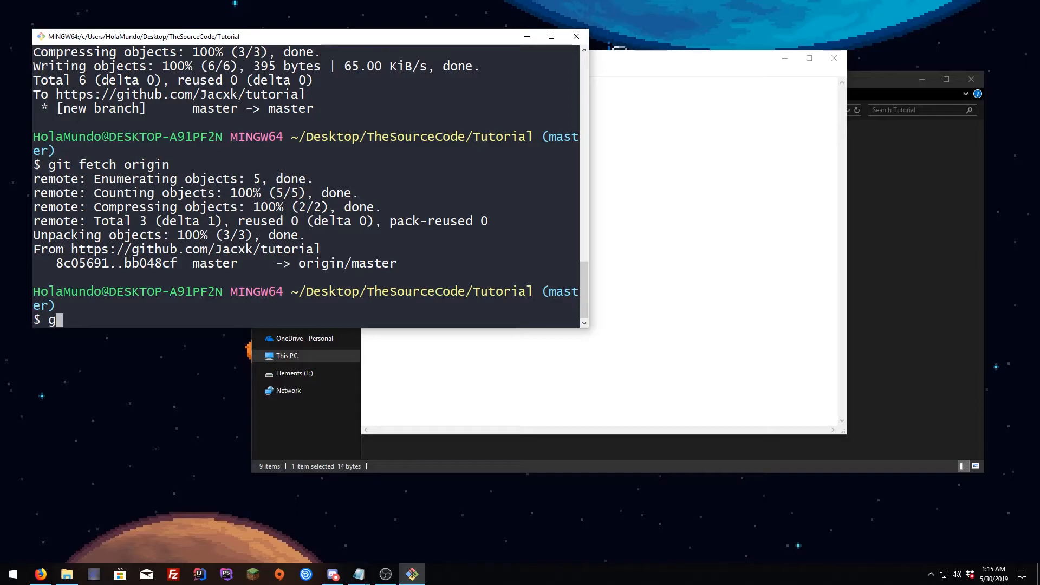
text(it pull or)
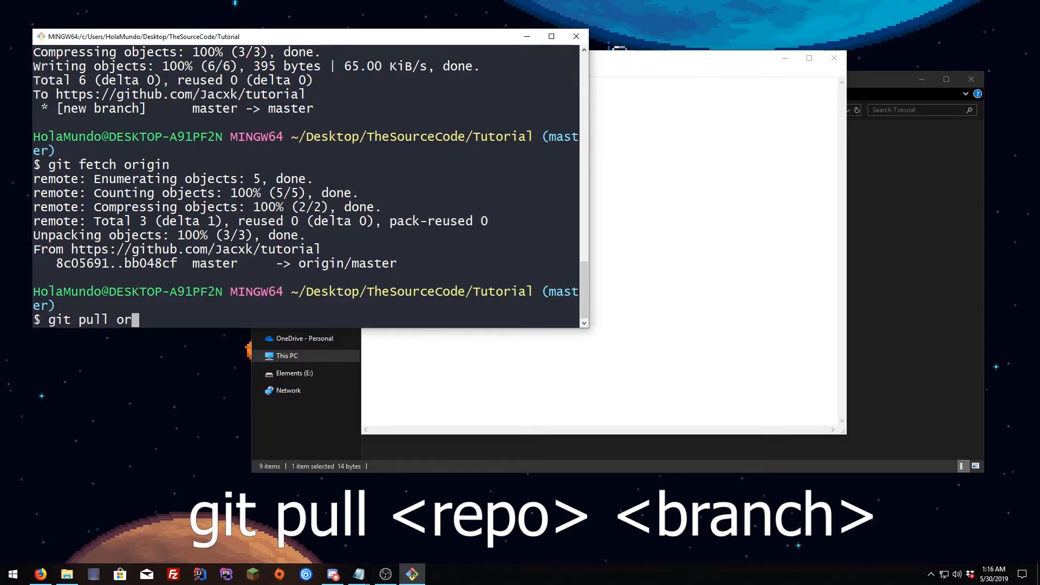
text(ig)
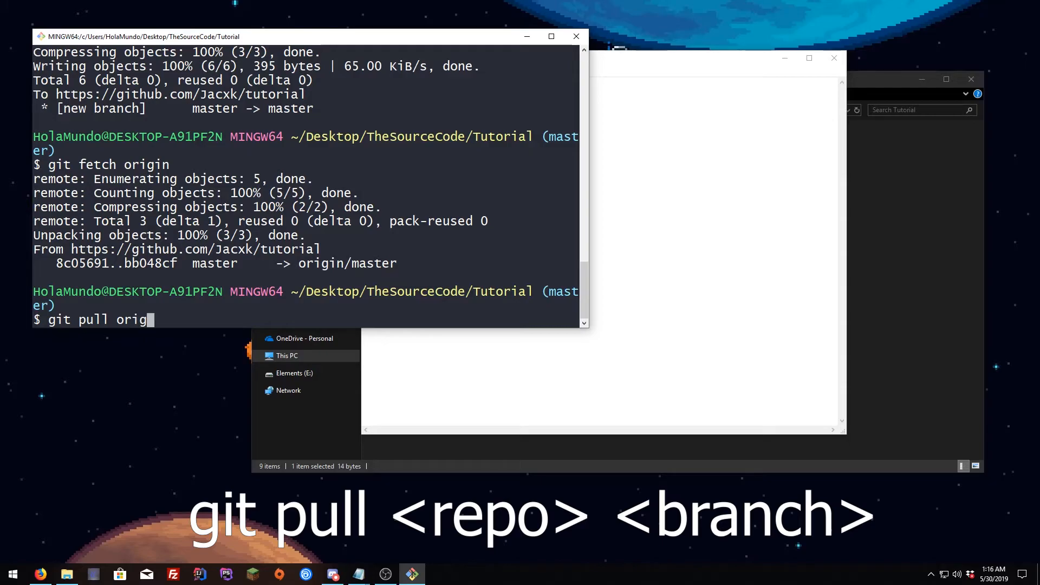
key(Return)
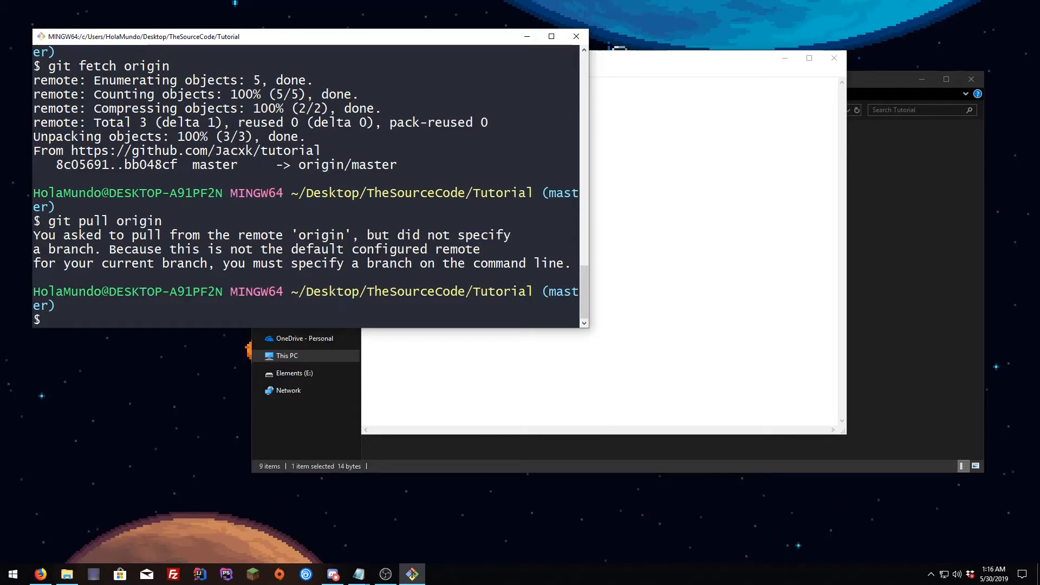
Run git pull origin master, fast-forwarding to bb048cf and updating test.txt
text(git)
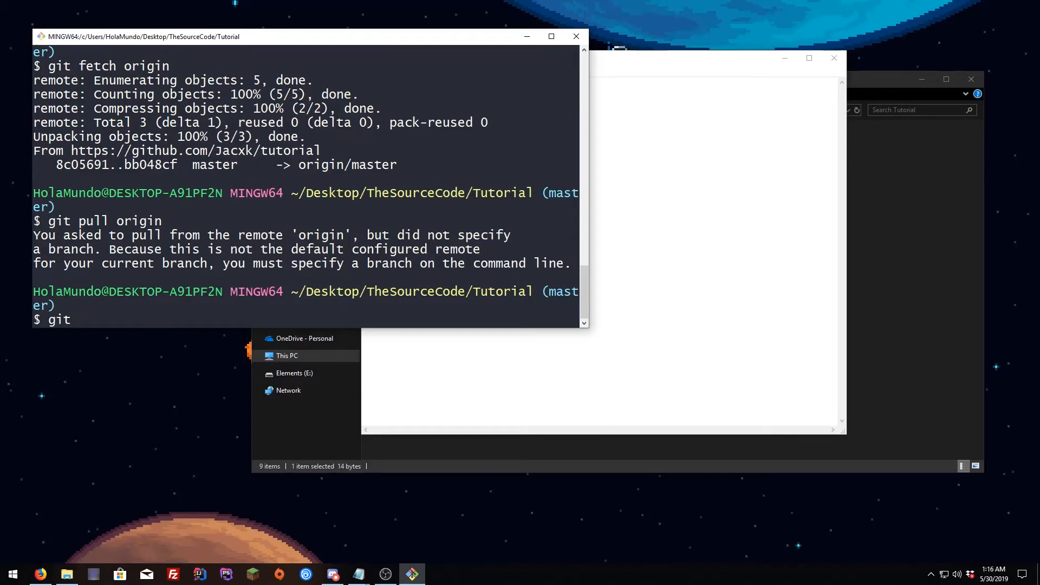
text(pu)
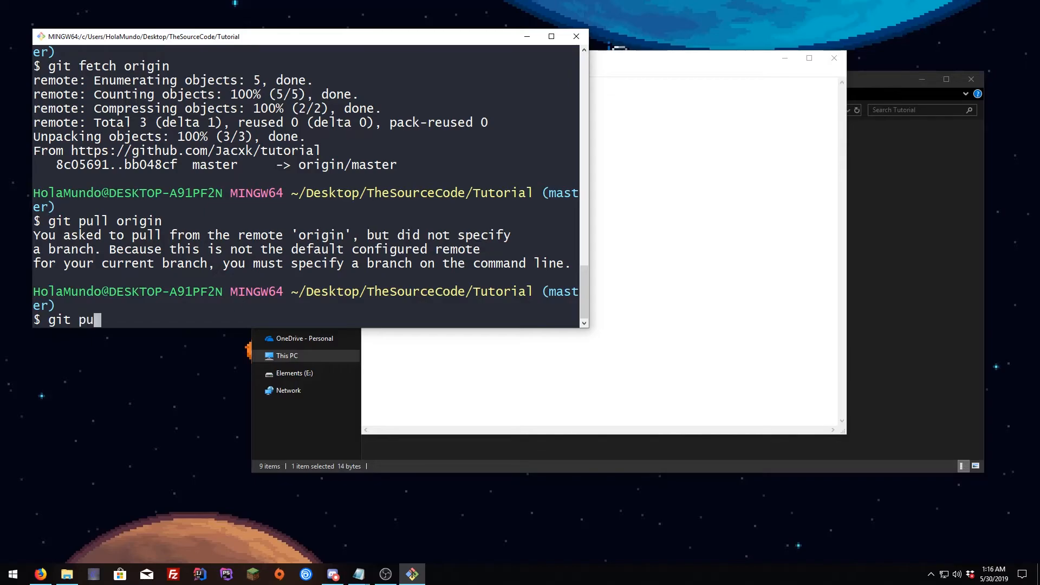
text(ll origin master)
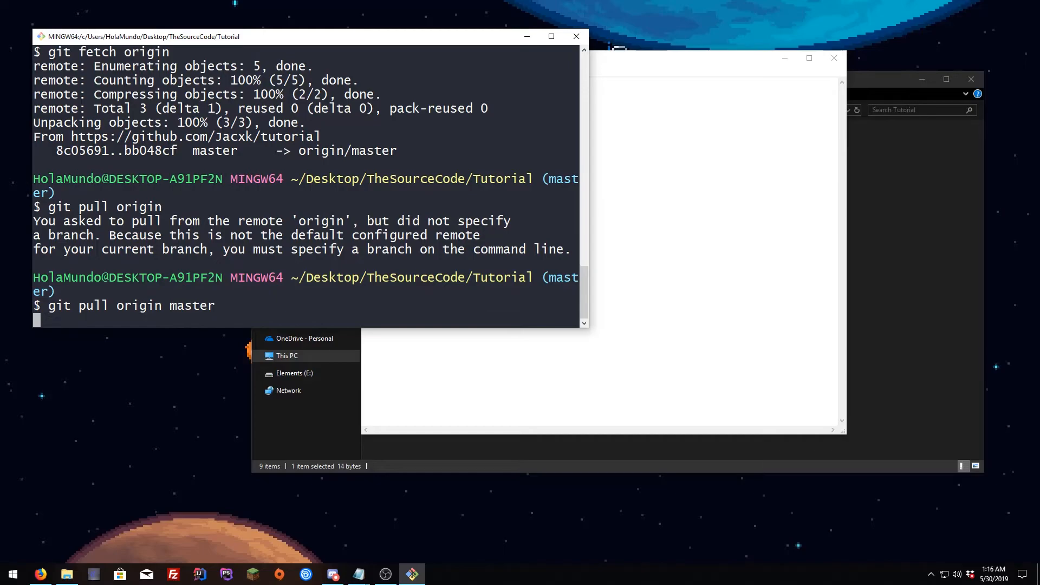
key(Return)
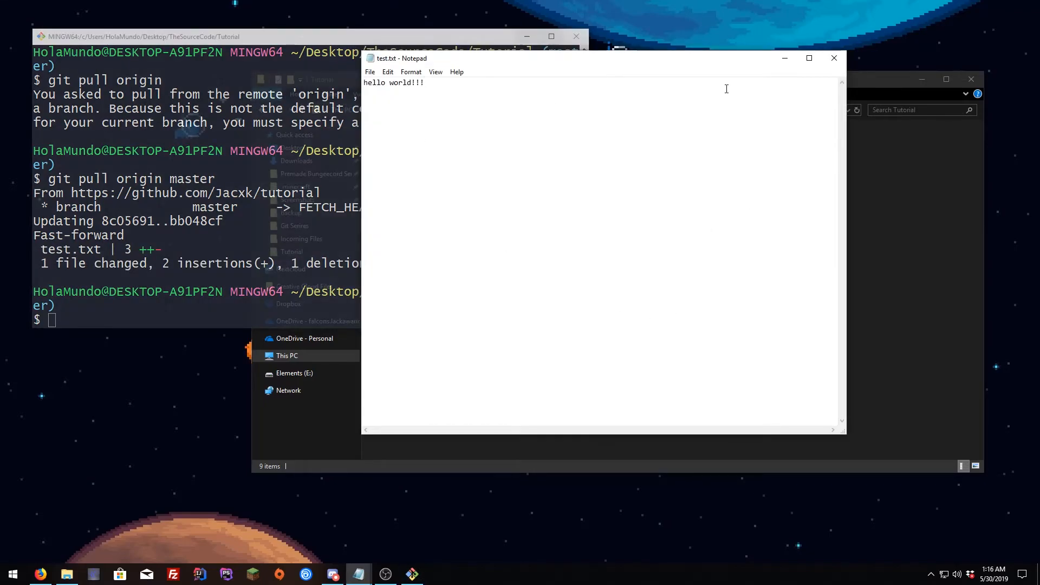
Reopen test.txt to verify the pulled line "somthing" under "hello world!!!", then return to Git Bash
click(833, 58)
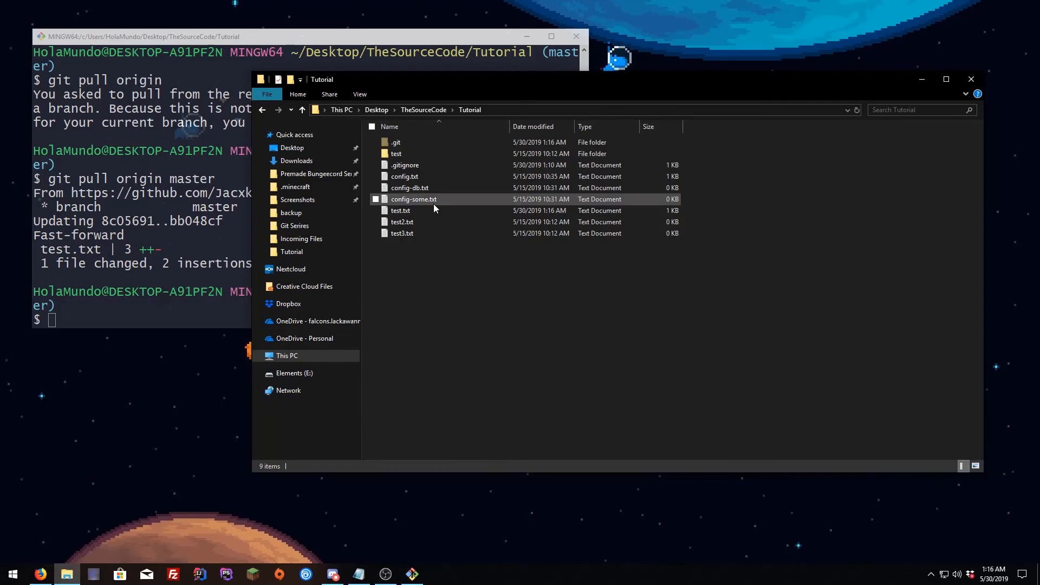
double_click(401, 211)
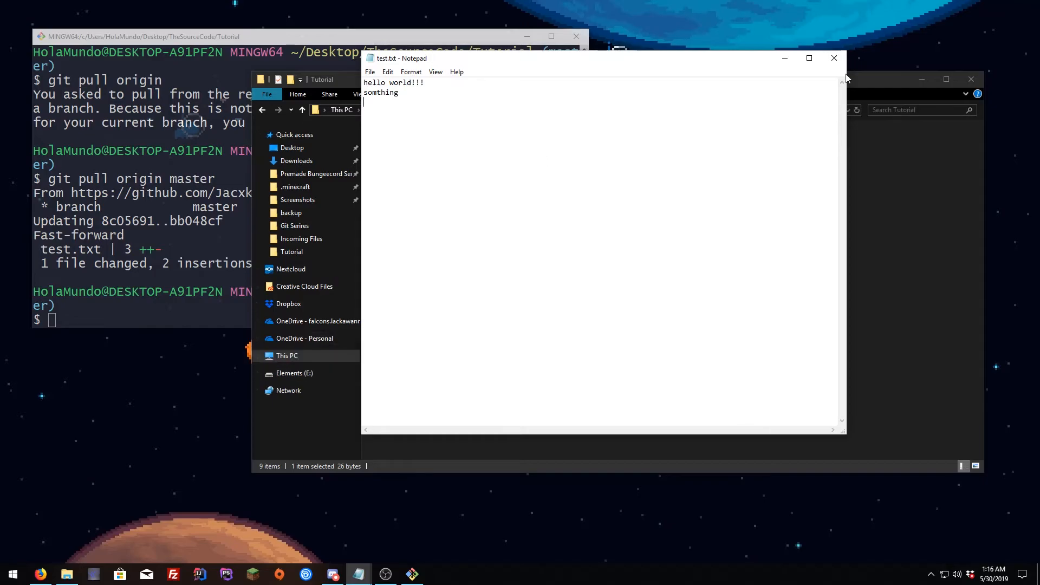
click(833, 58)
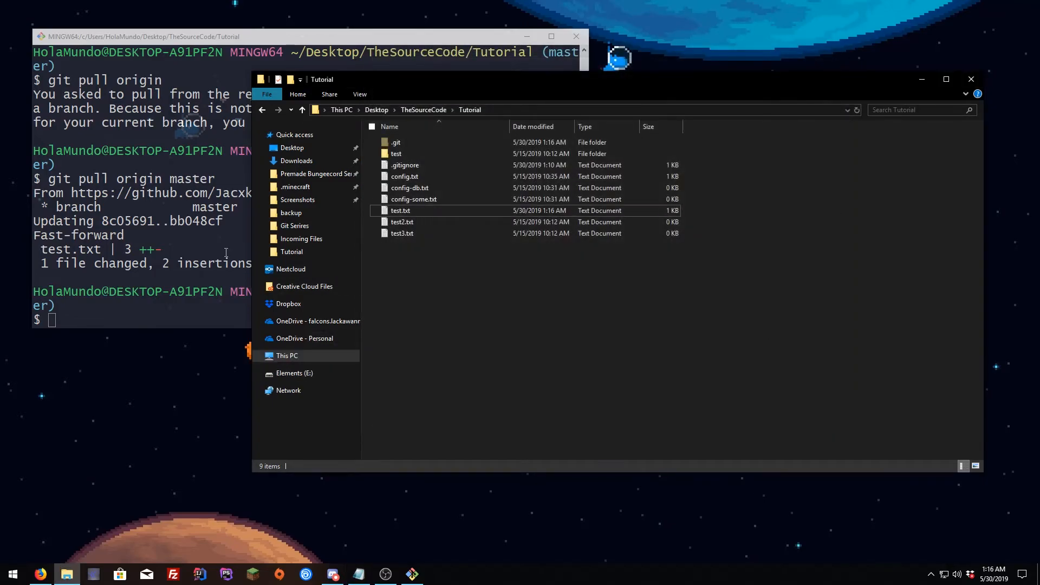
click(39, 574)
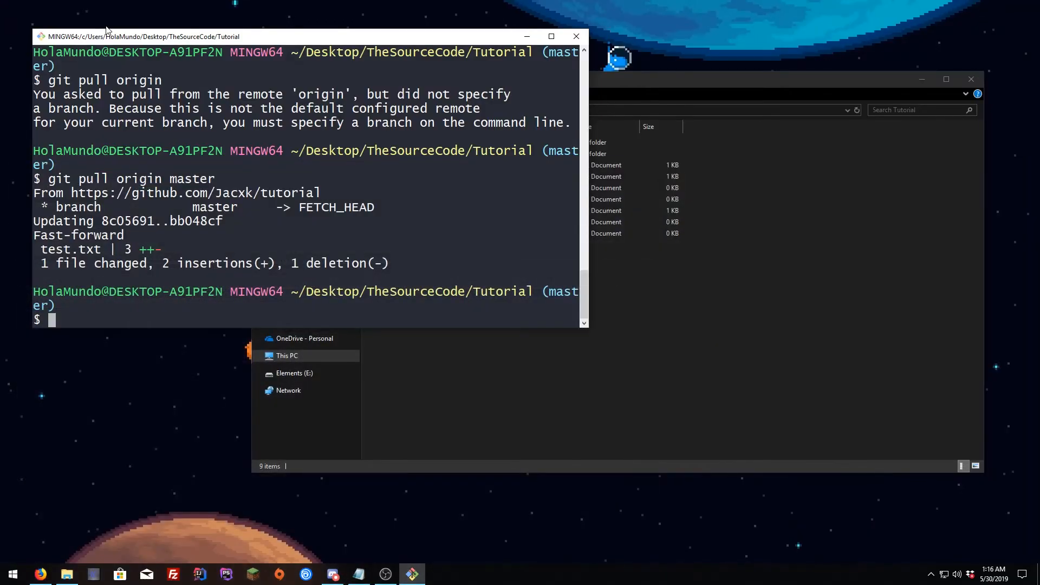
text(git)
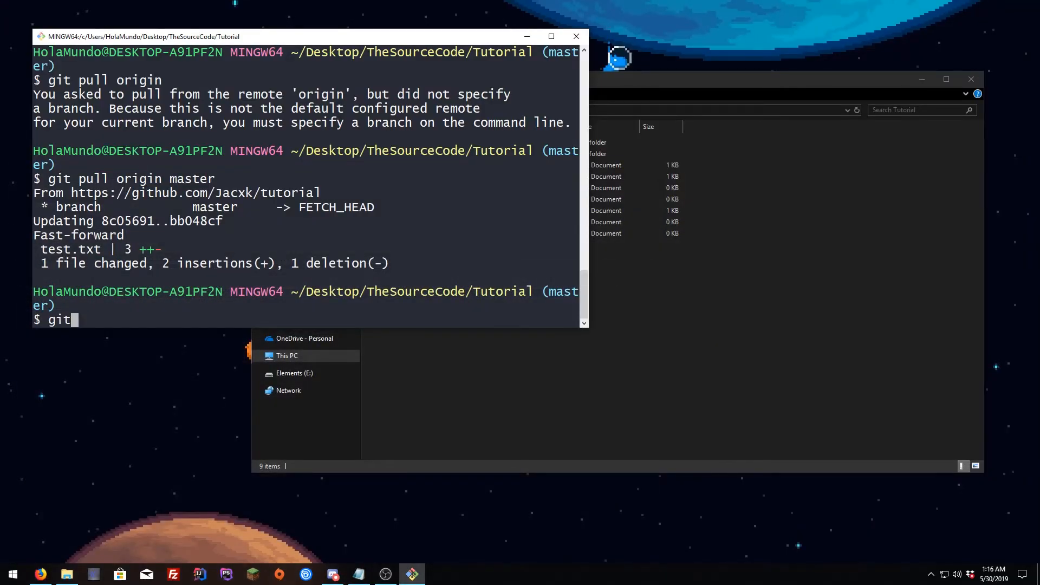
text(p)
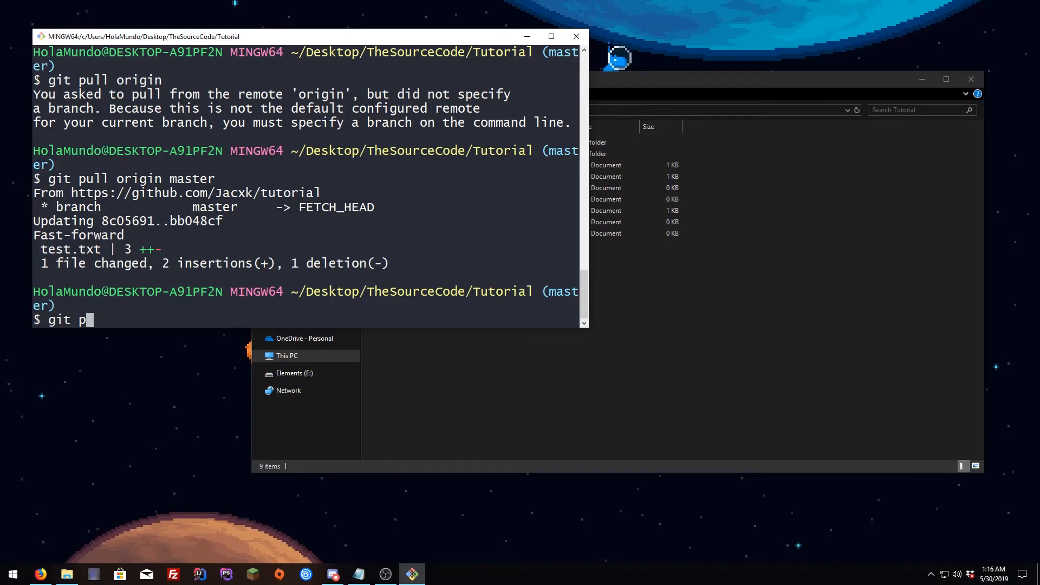
text(etch)
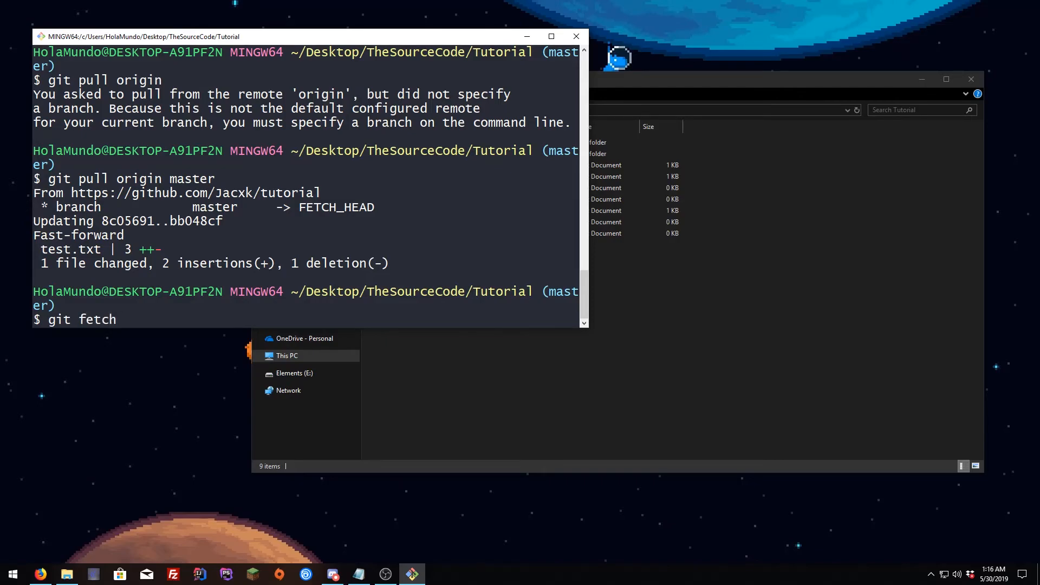
key(BackSpace)
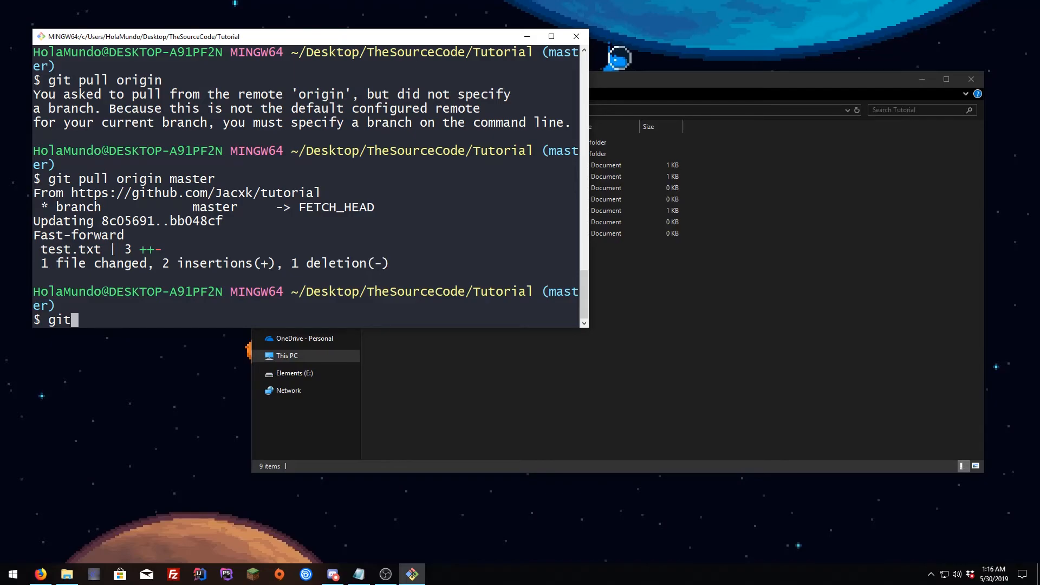
text(fetch)
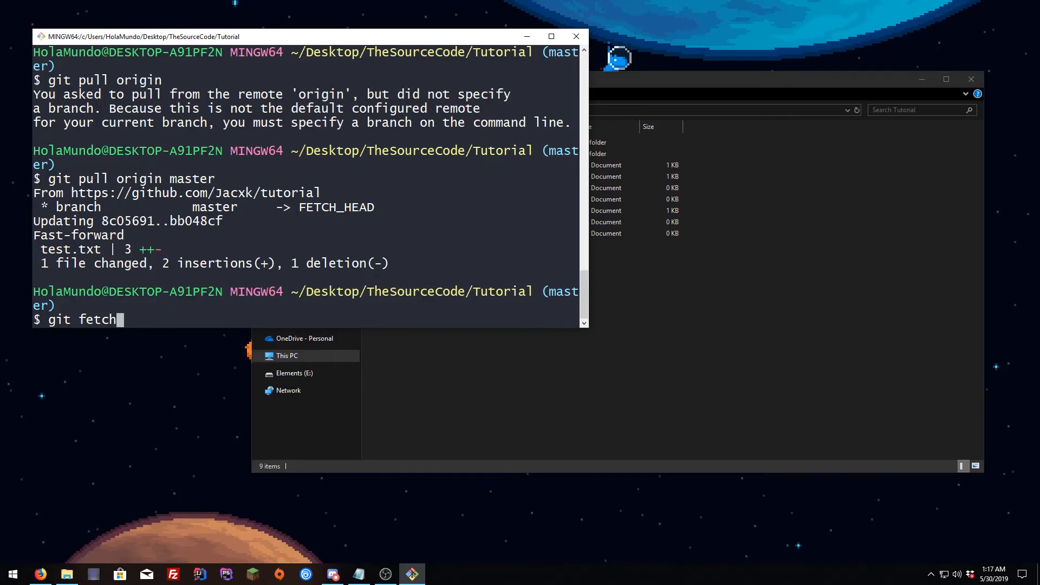
key(BackSpace)
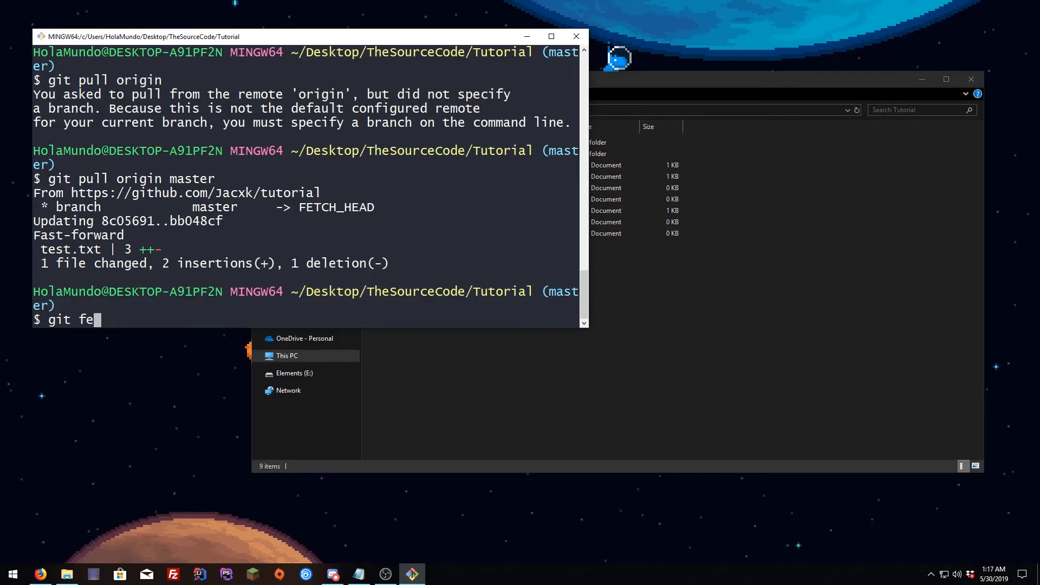
text(pull)
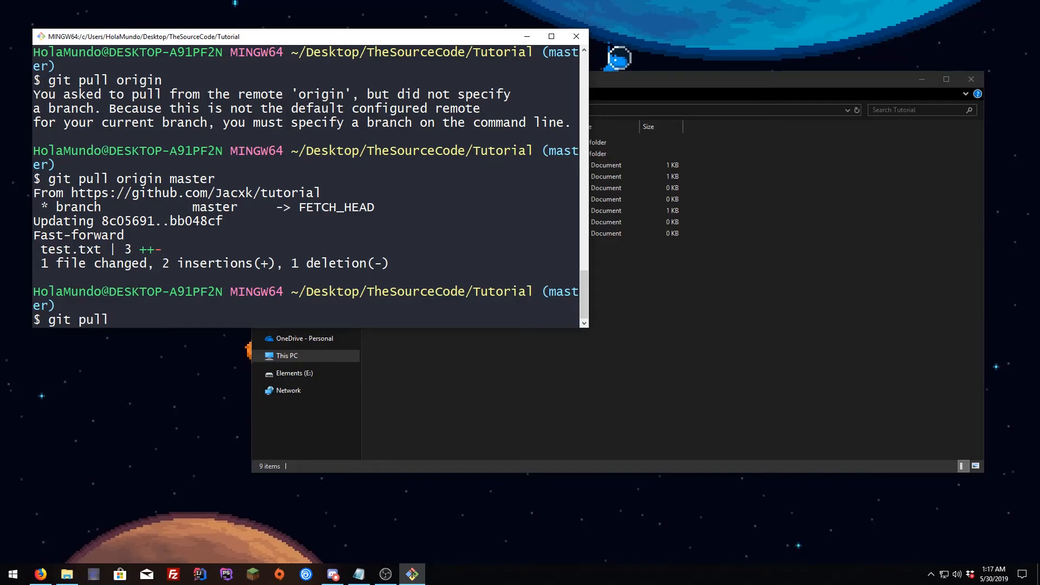